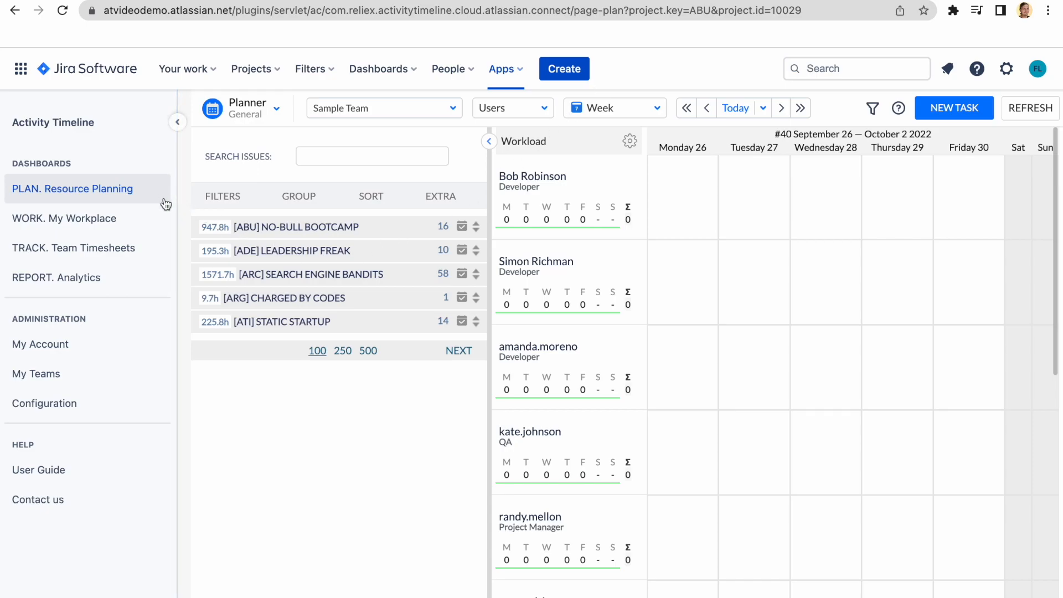
mouse_move(162, 286)
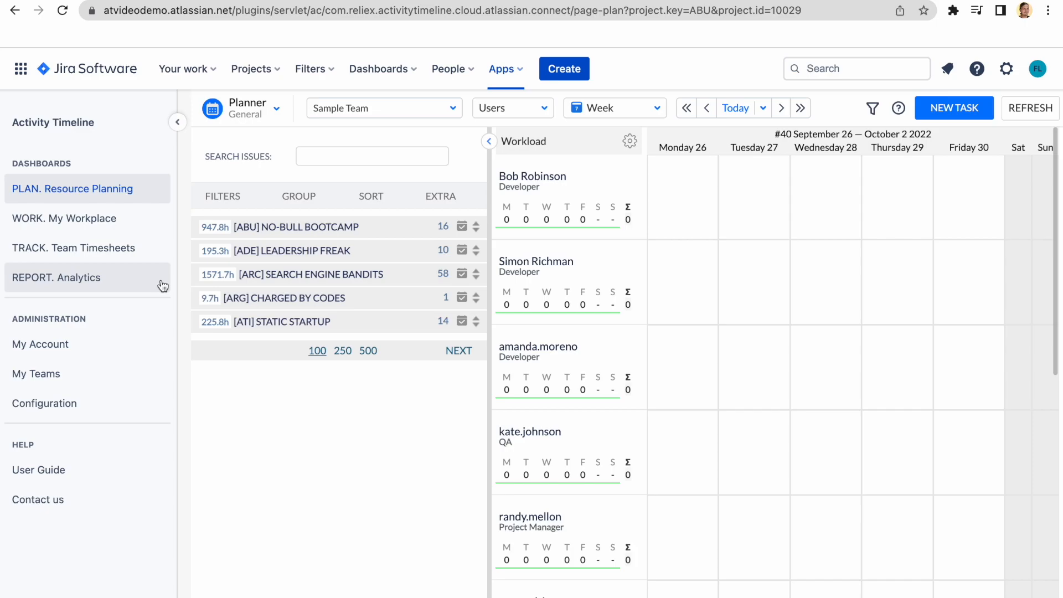
mouse_move(42, 238)
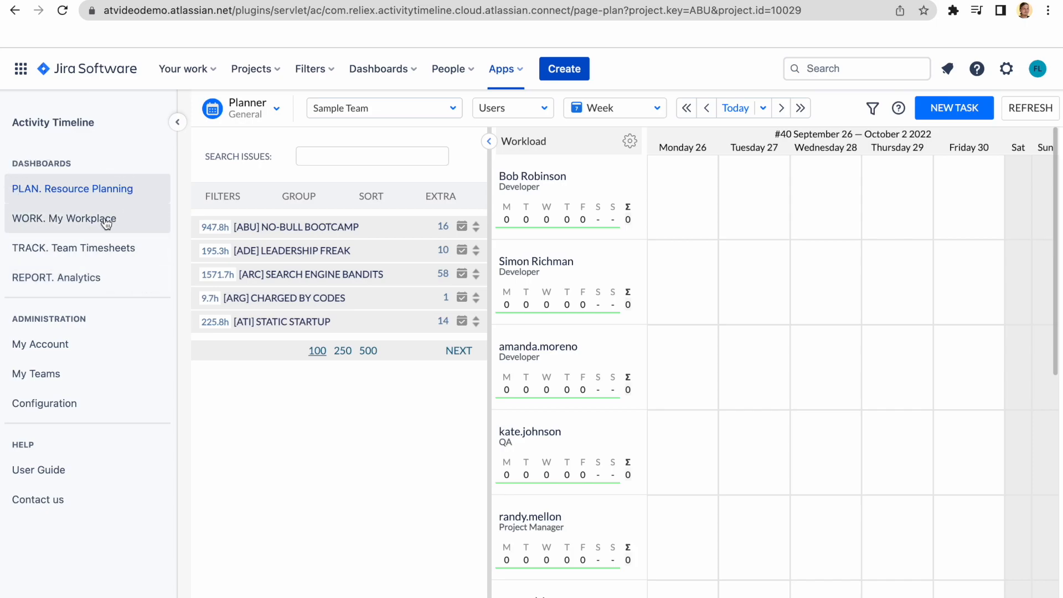
Step: Collapse the dashboards sidebar so the Resource Planning planner spans the full page
click(178, 122)
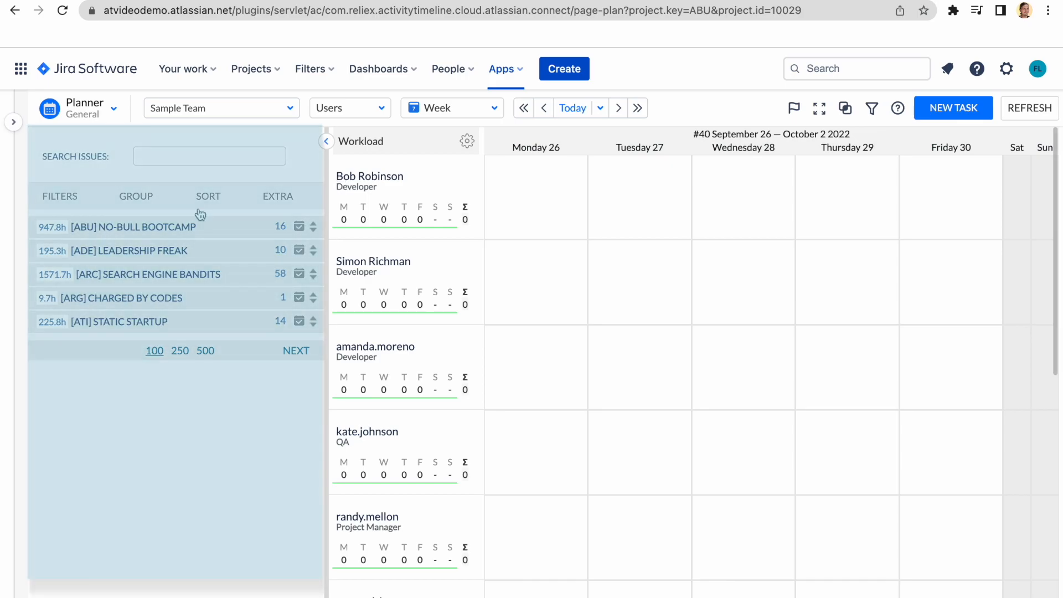
Step: Expand the ABU No-Bull Bootcamp issues and open the scheduled ABU-2 Workload planning issue
click(132, 227)
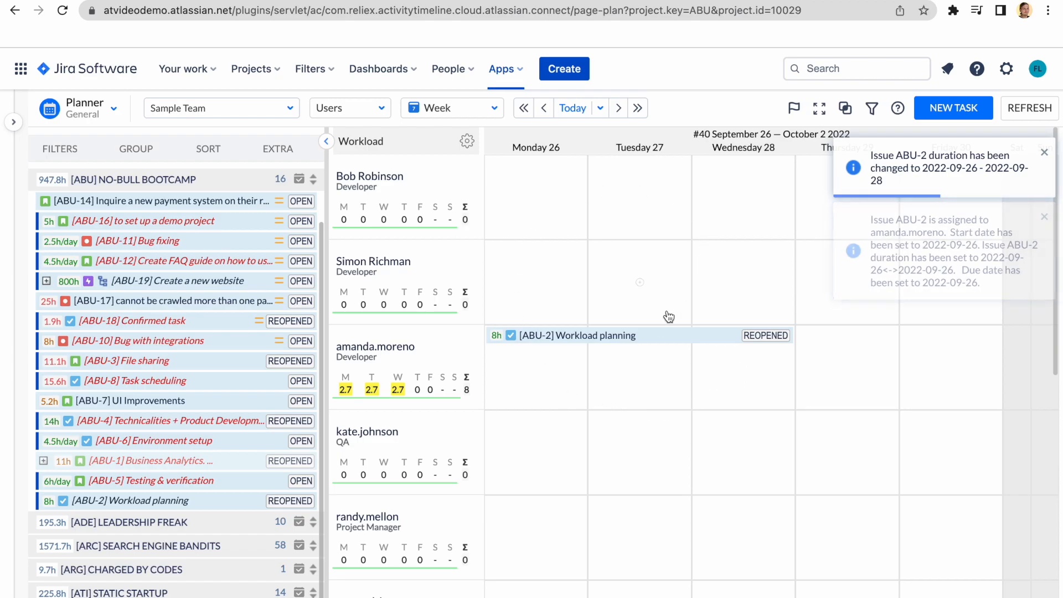
click(578, 335)
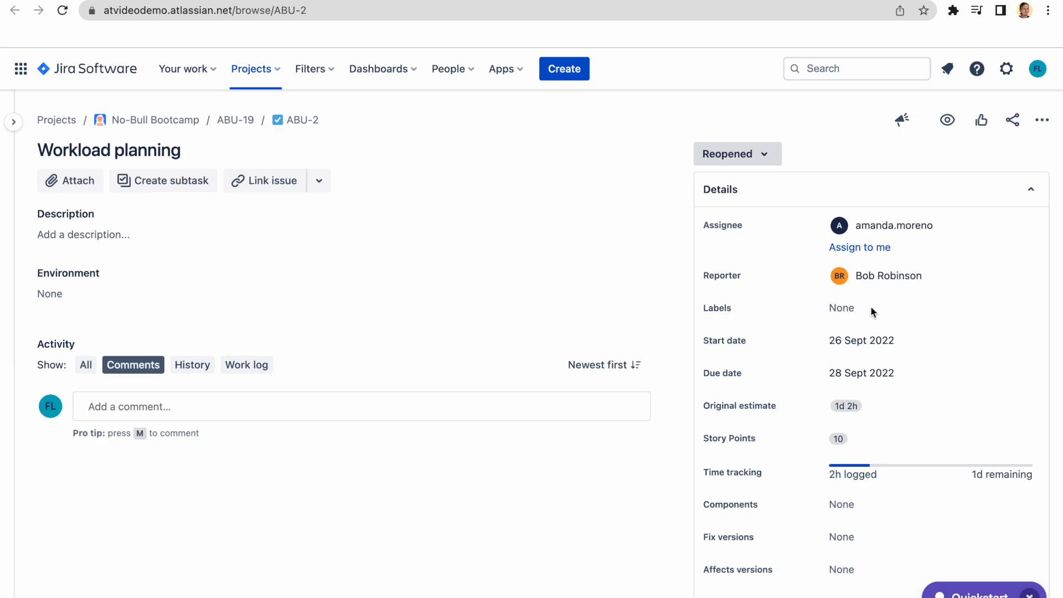
Step: Change ABU-2's due date from 28 to 27 September 2022
click(861, 373)
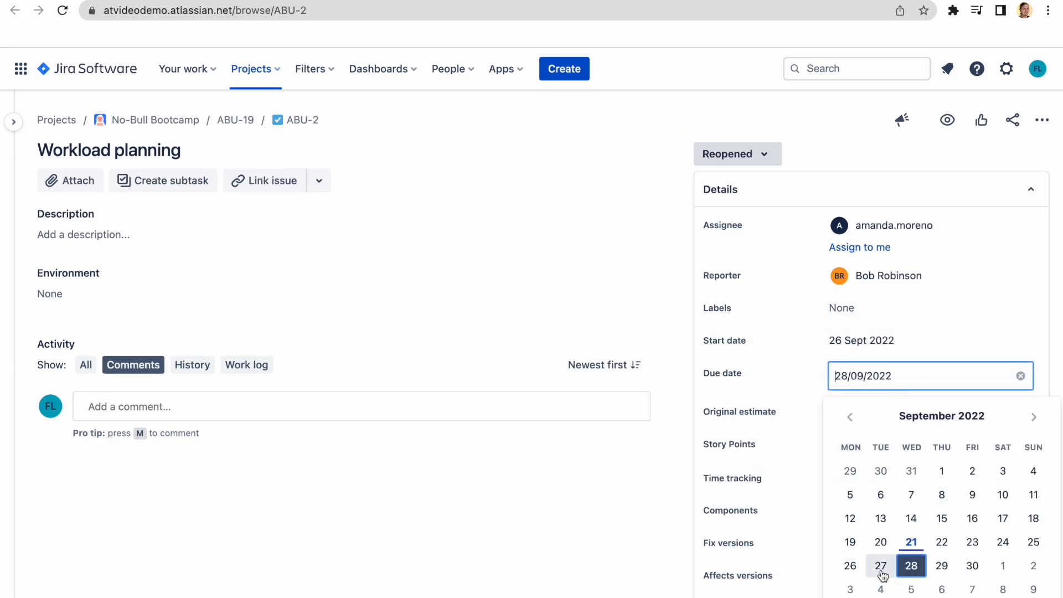
click(881, 566)
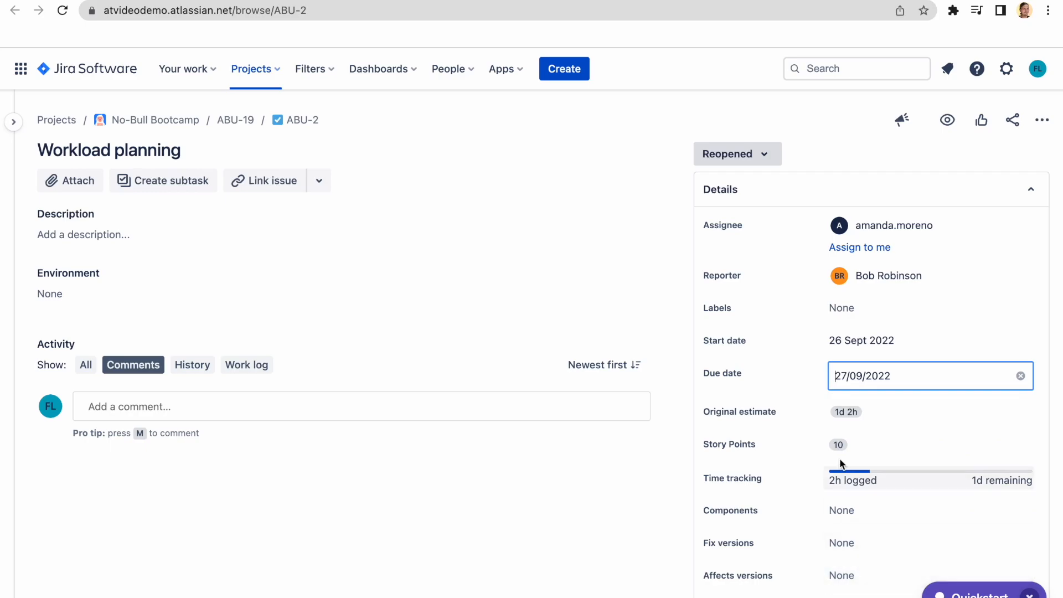
mouse_move(898, 484)
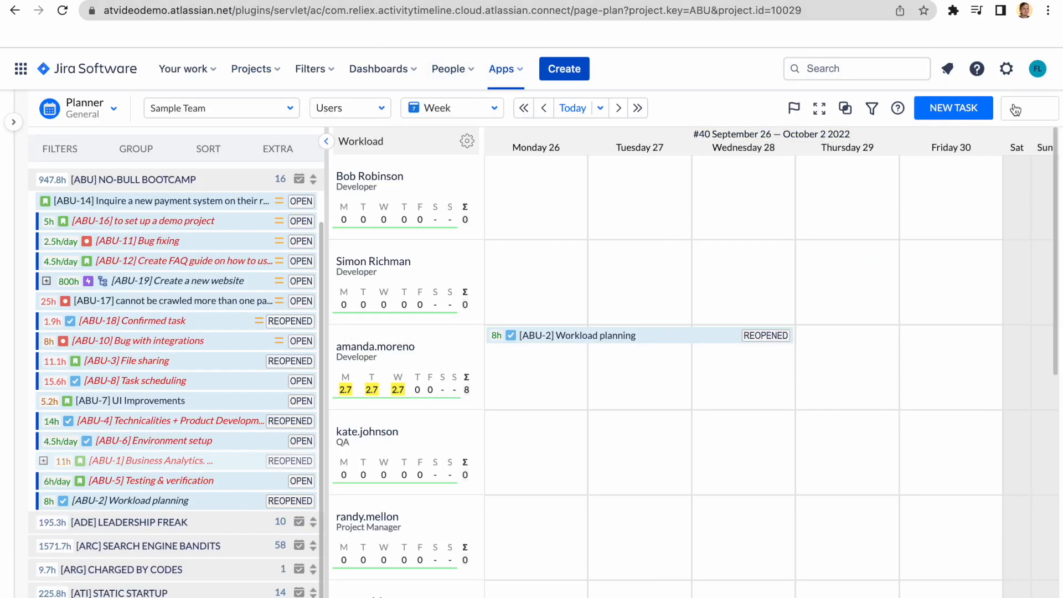
click(1030, 108)
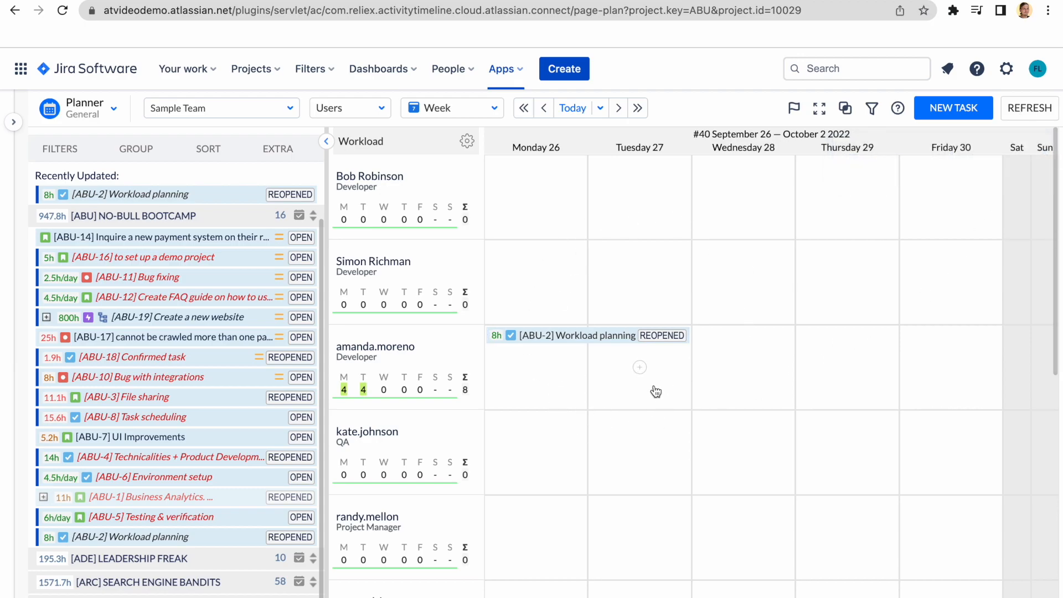
mouse_move(594, 84)
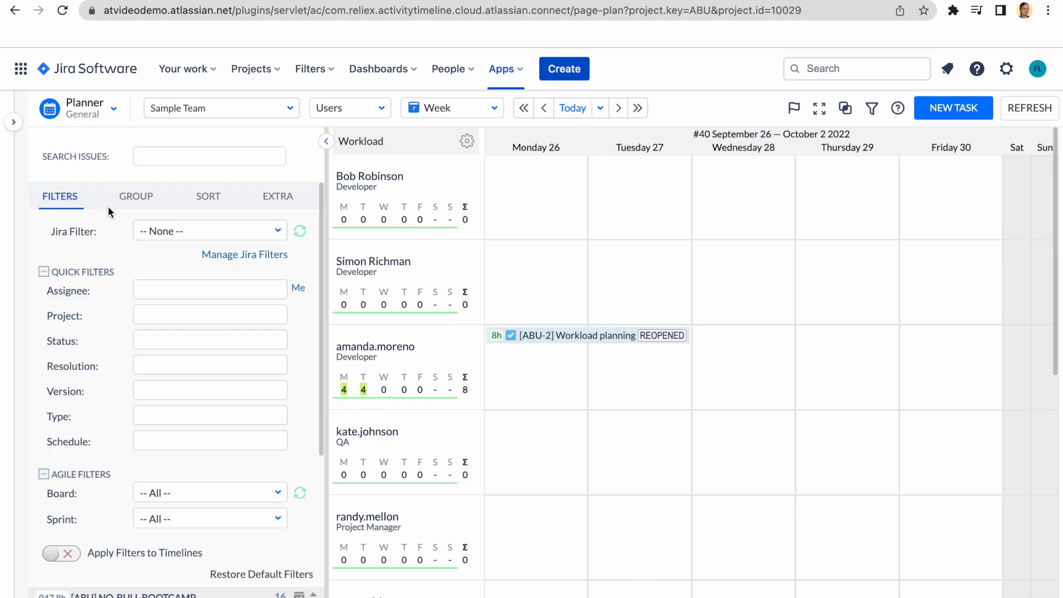
text(w)
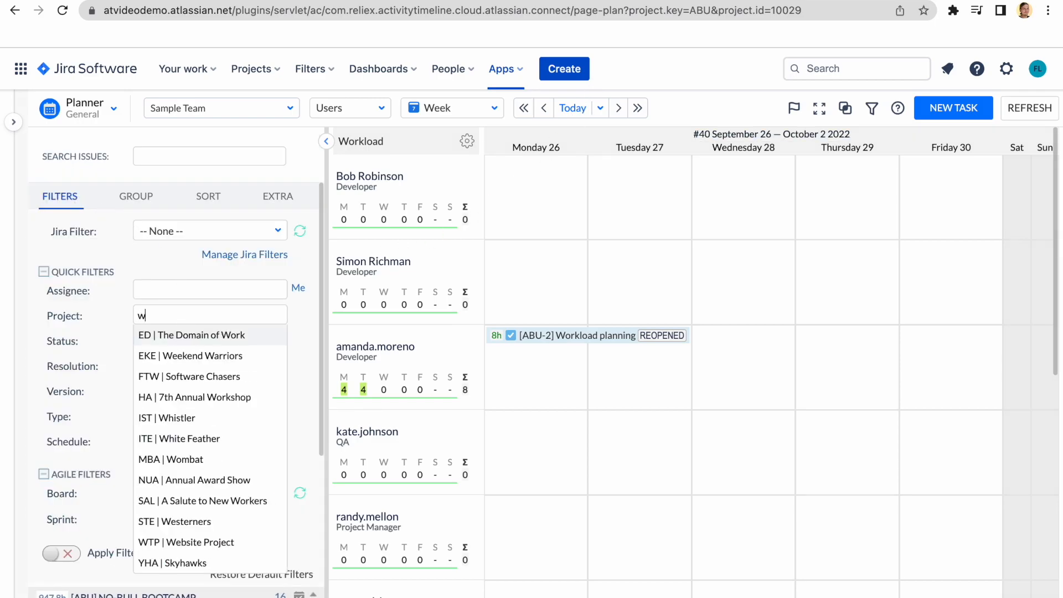
click(198, 542)
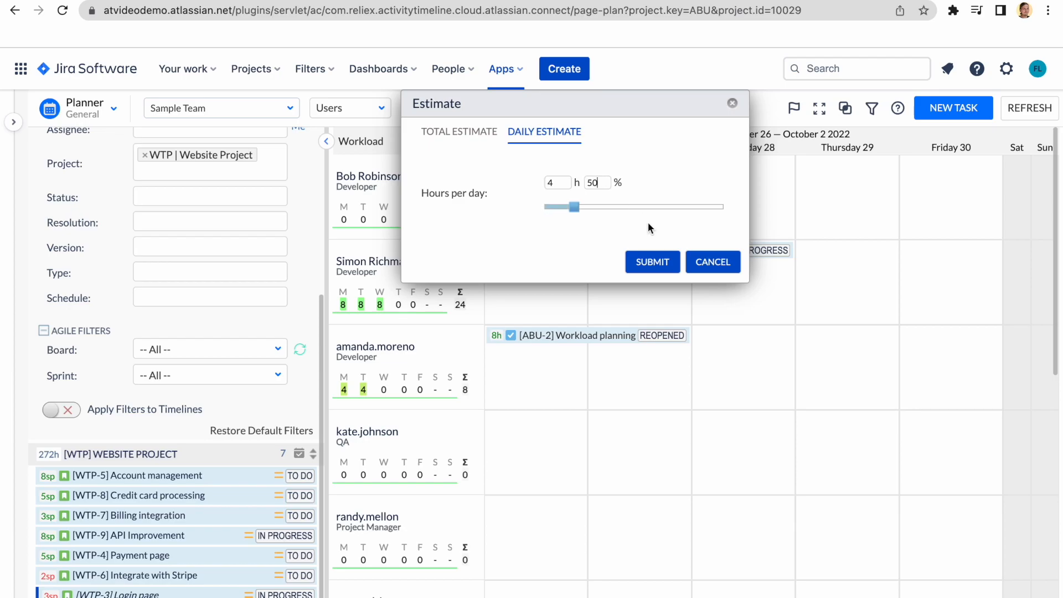
click(652, 262)
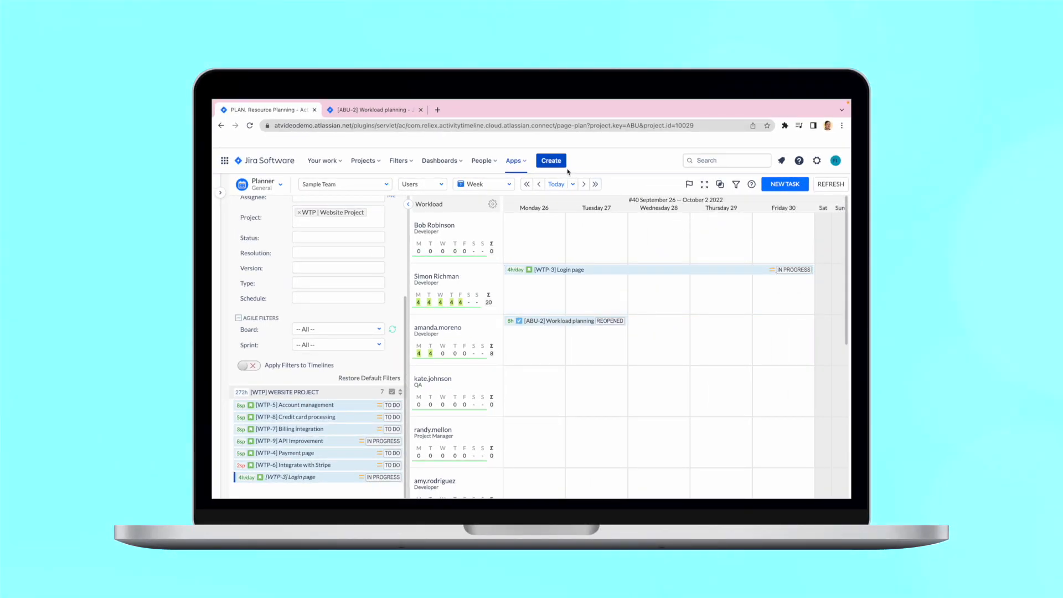
click(338, 309)
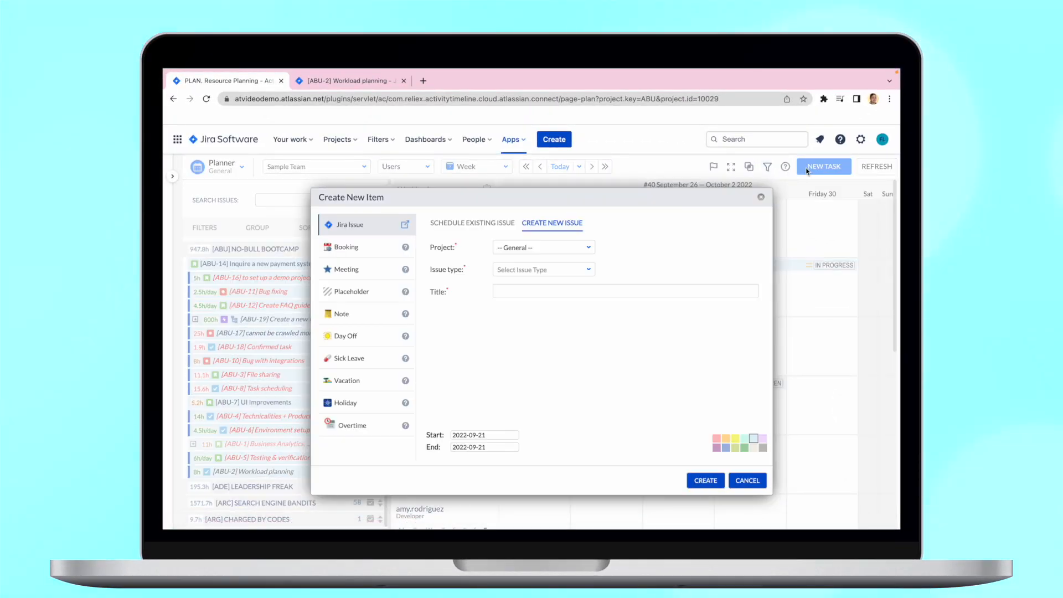
mouse_move(383, 234)
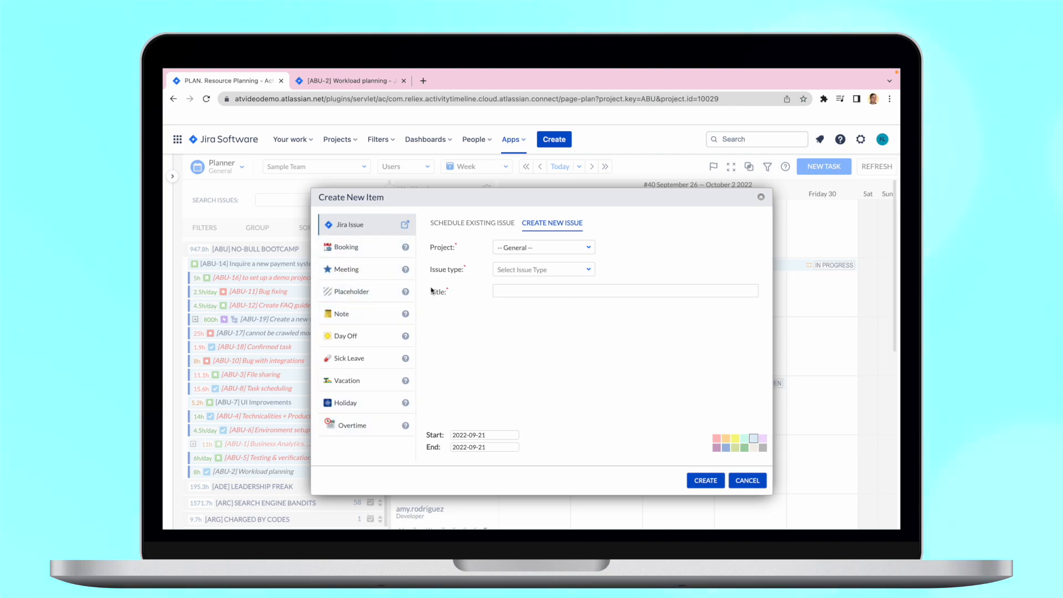
mouse_move(423, 241)
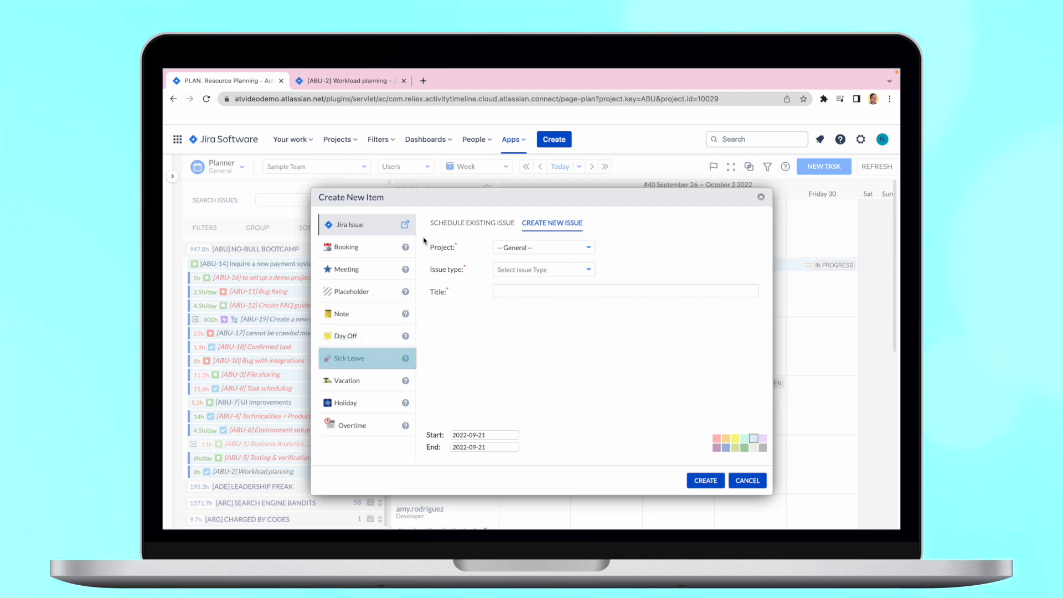
click(746, 481)
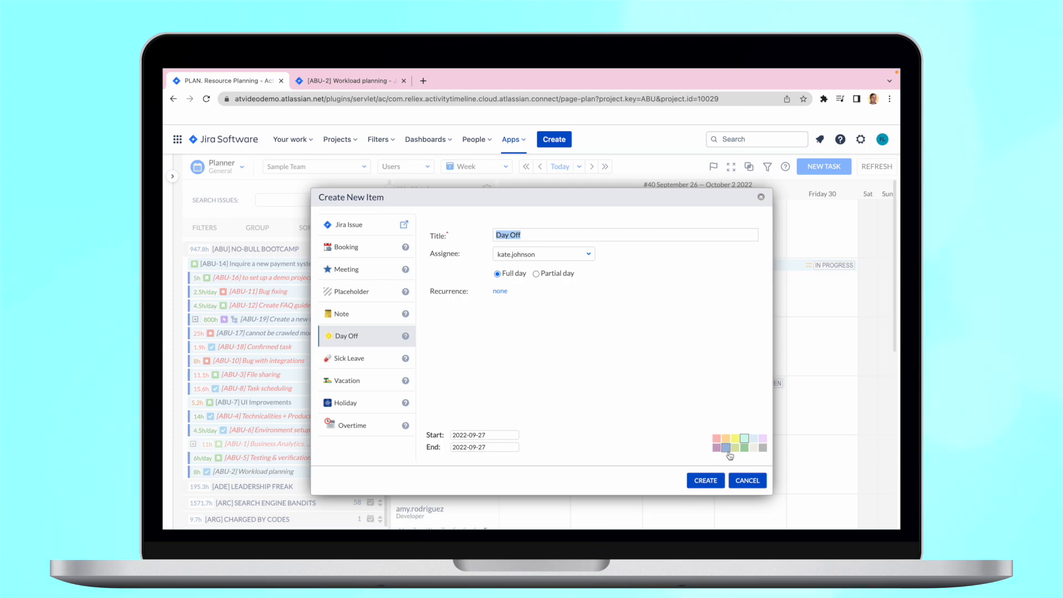
click(705, 480)
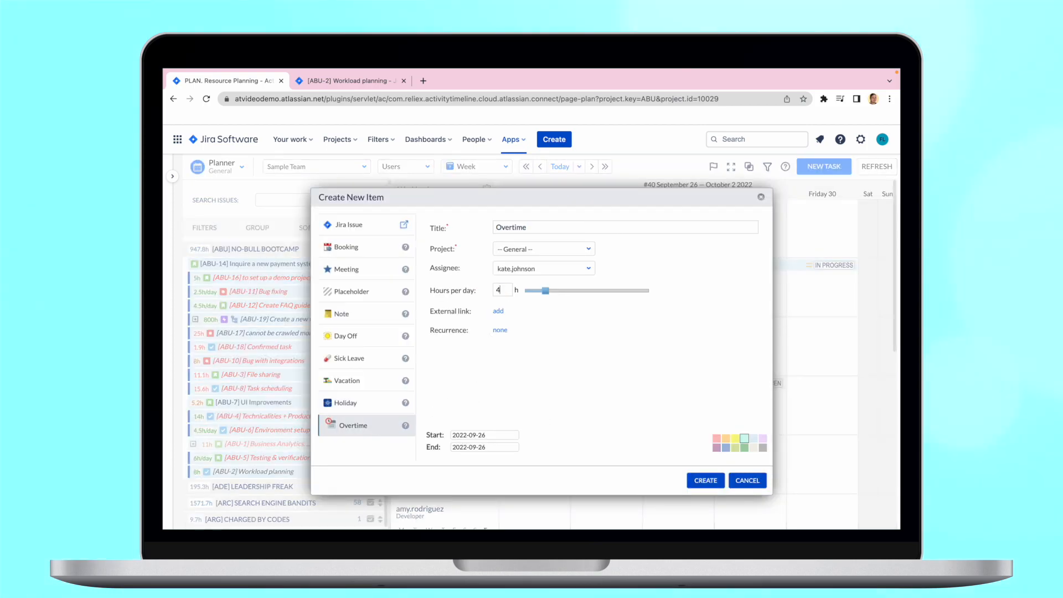
click(705, 480)
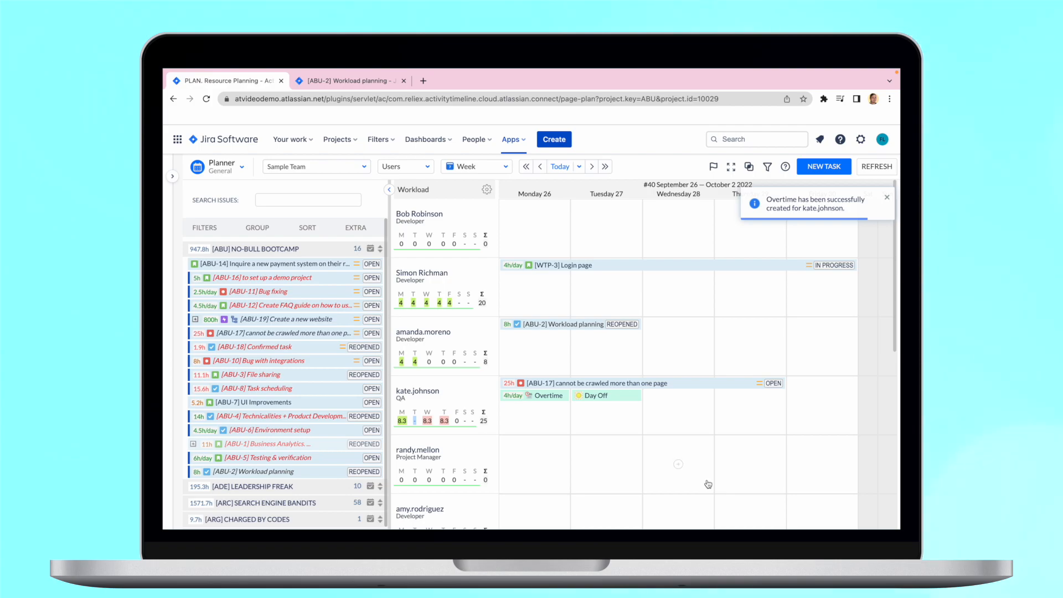
mouse_move(480, 414)
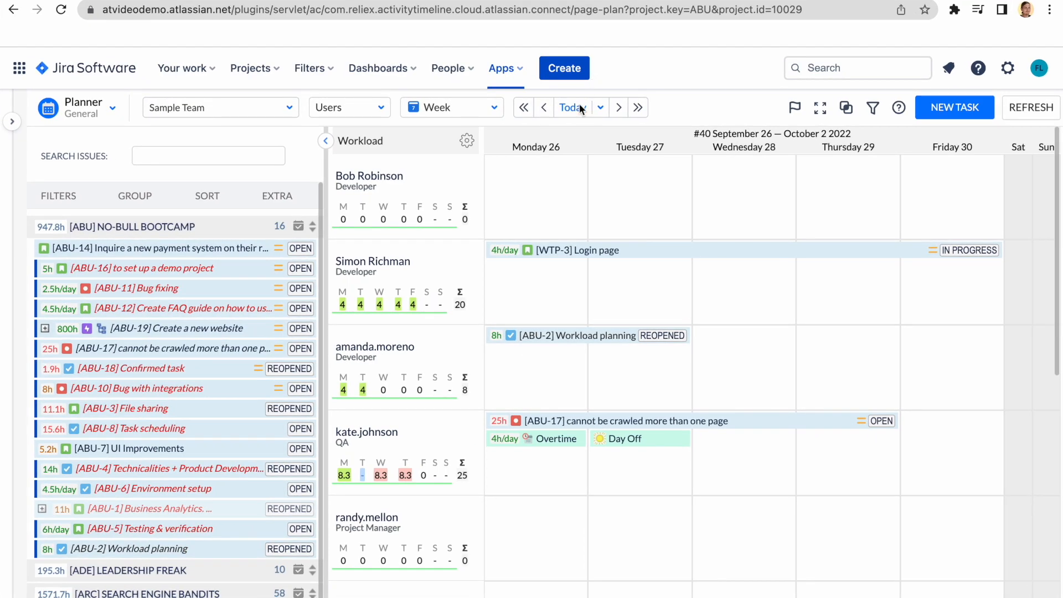
click(954, 107)
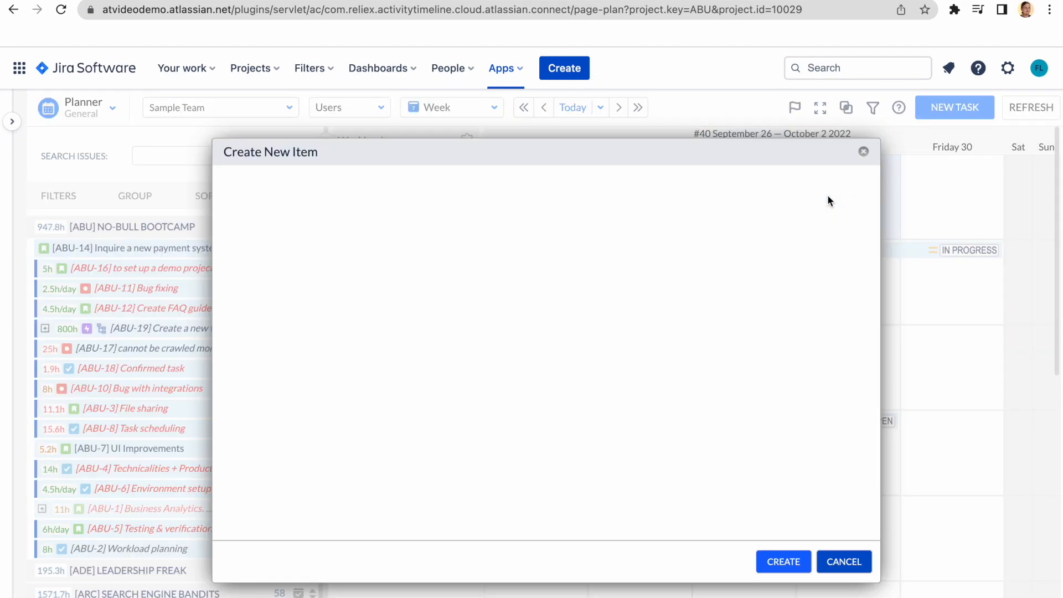
click(263, 223)
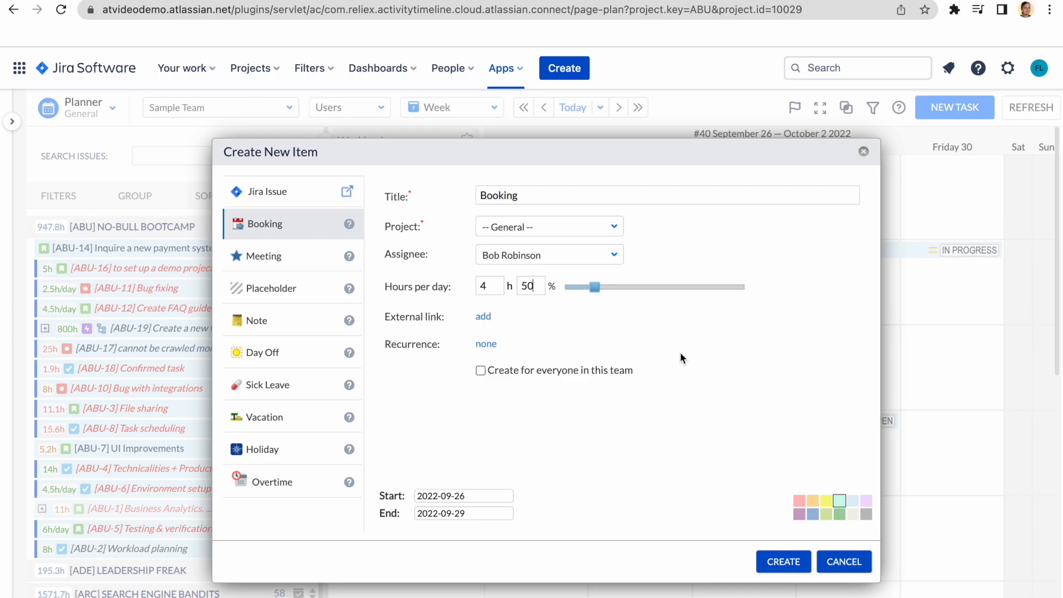
click(782, 562)
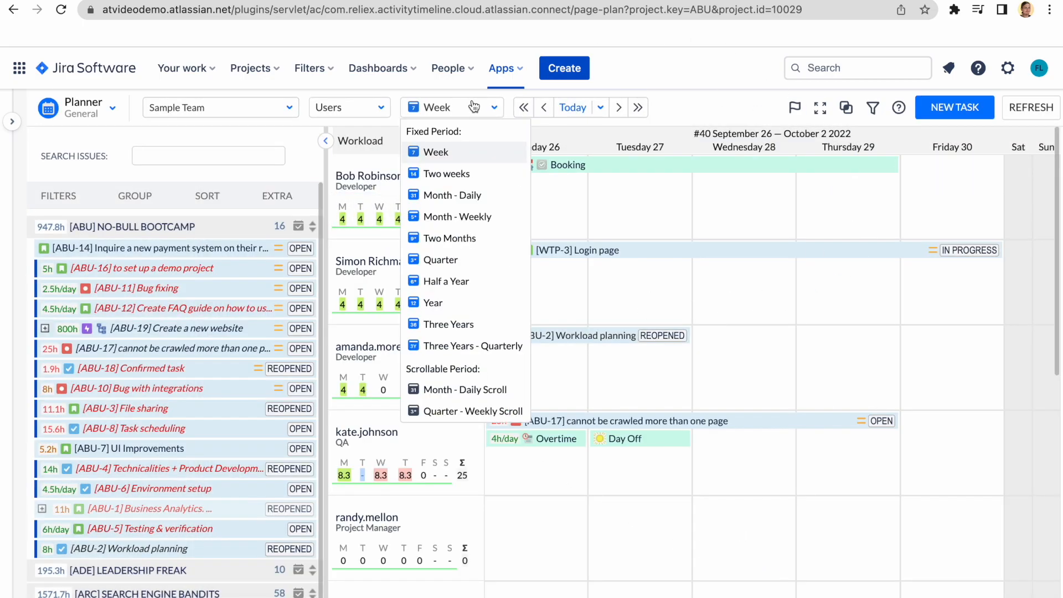
Step: Preview the Planner over two months, then return to the Week period starting September 26
click(449, 238)
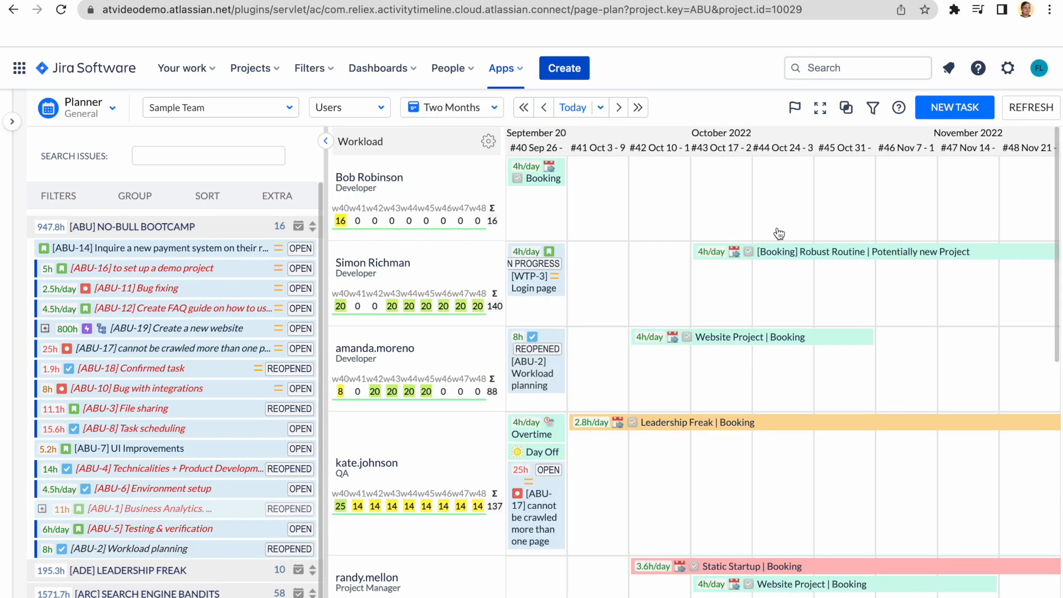
mouse_move(812, 250)
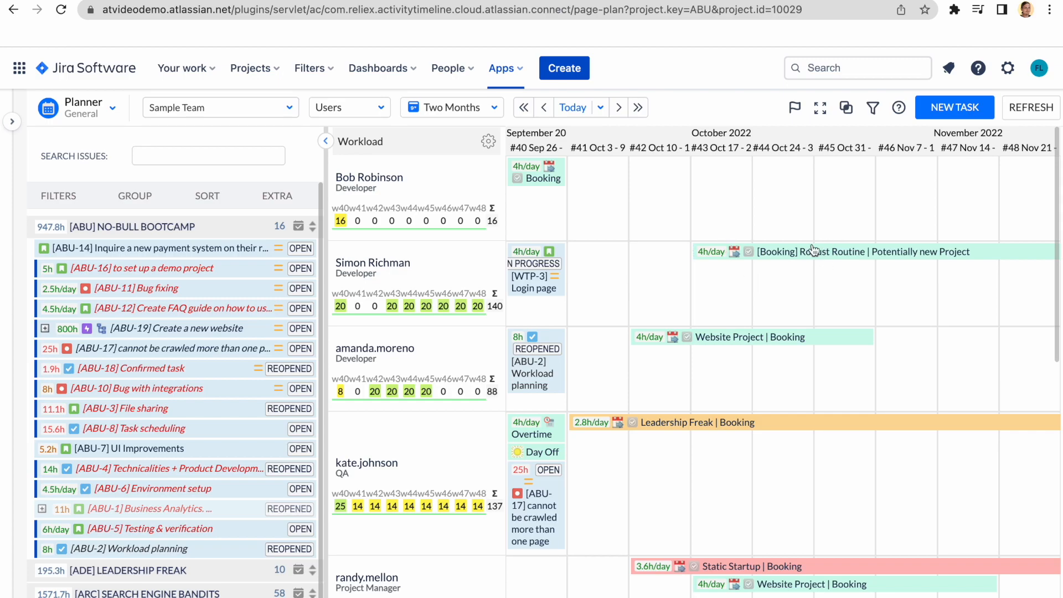
mouse_move(783, 434)
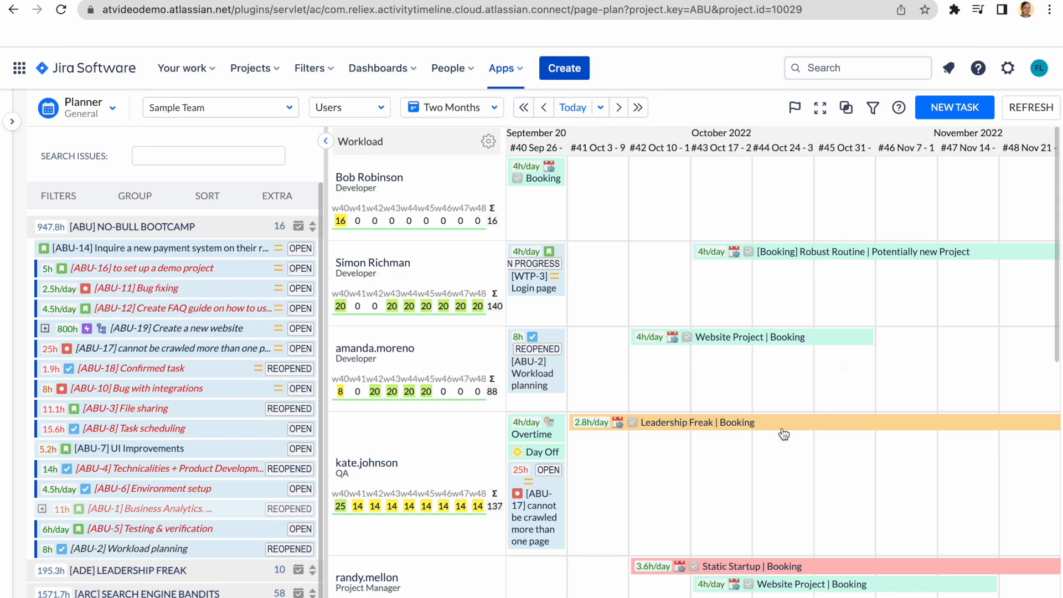
mouse_move(810, 465)
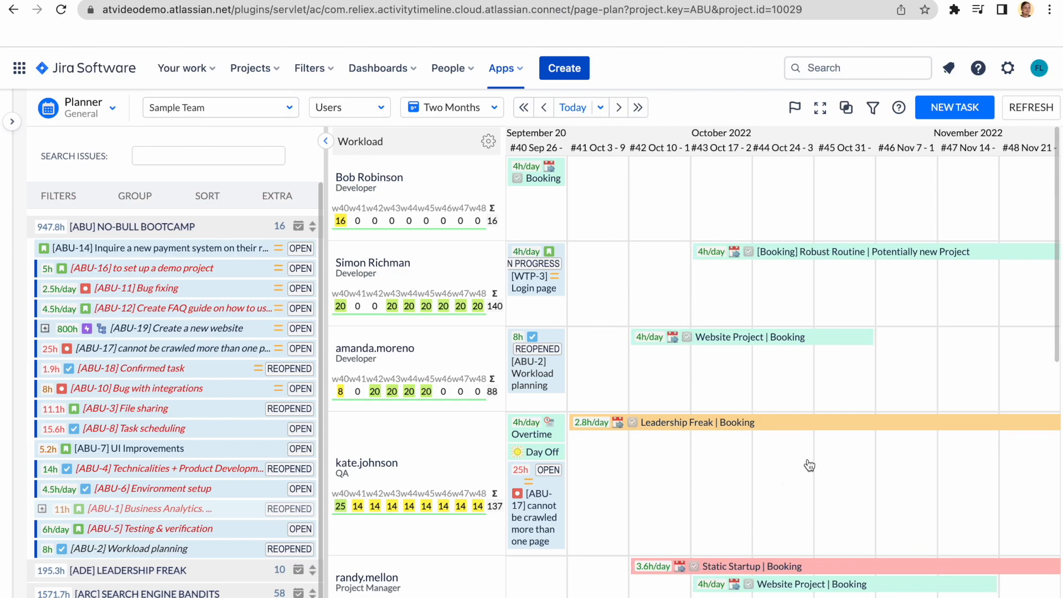
click(451, 107)
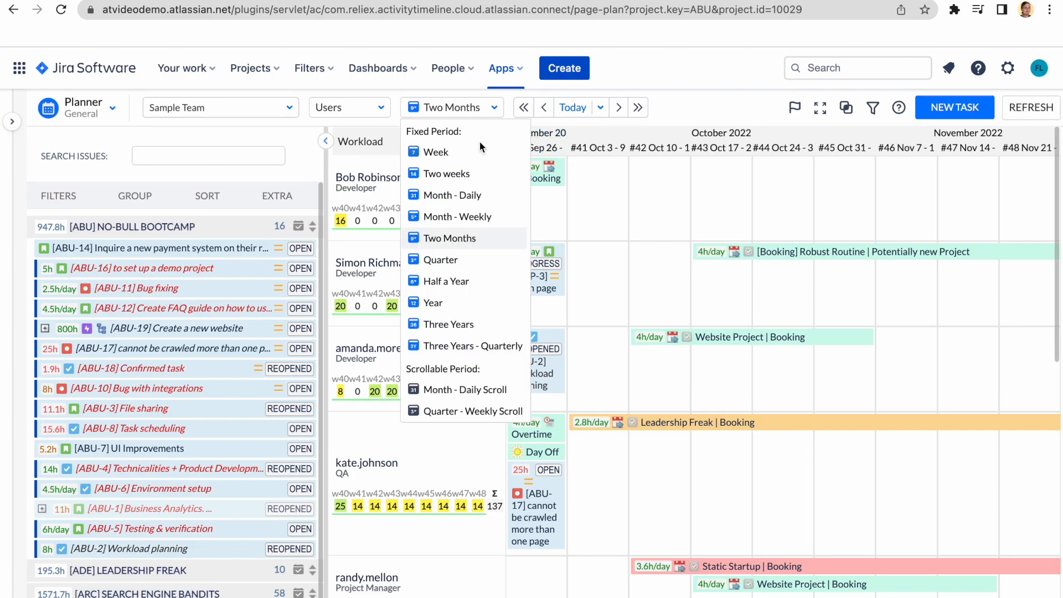
click(437, 152)
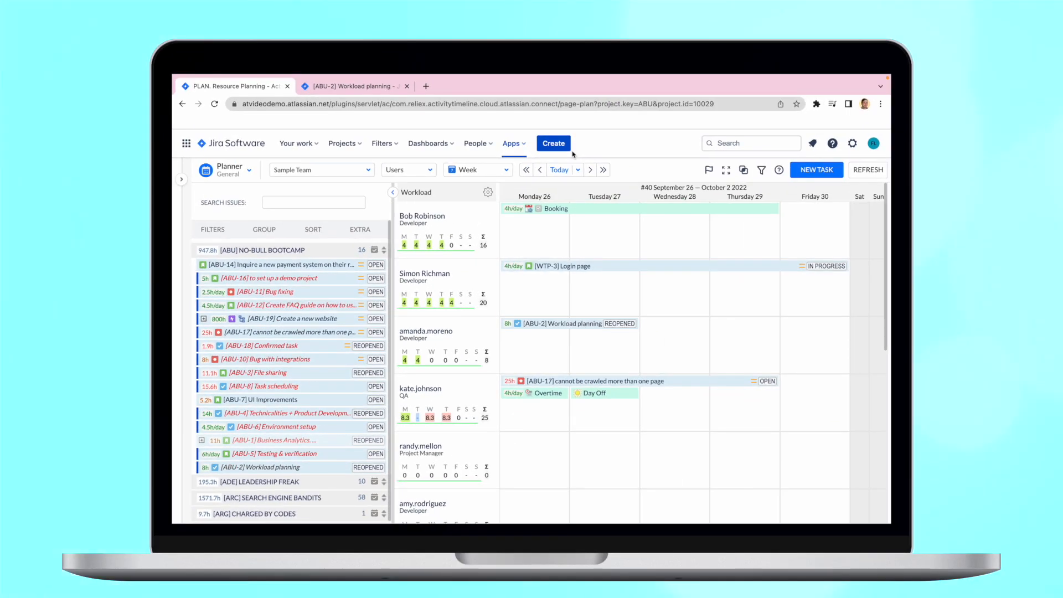
mouse_move(427, 173)
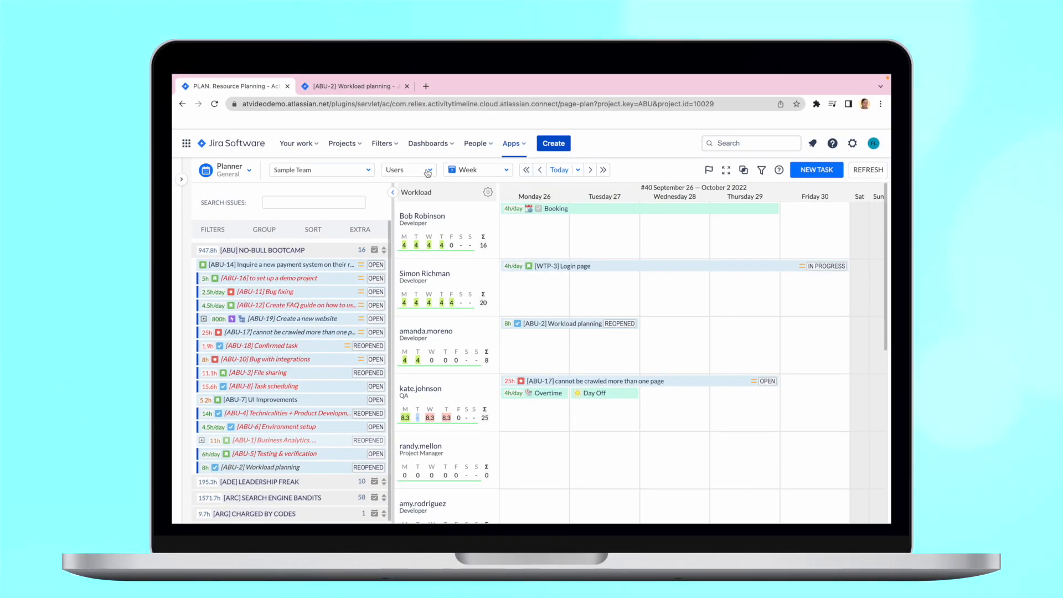
Step: List rows as Team with Users, showing Sample Team's total availability above its members
click(407, 170)
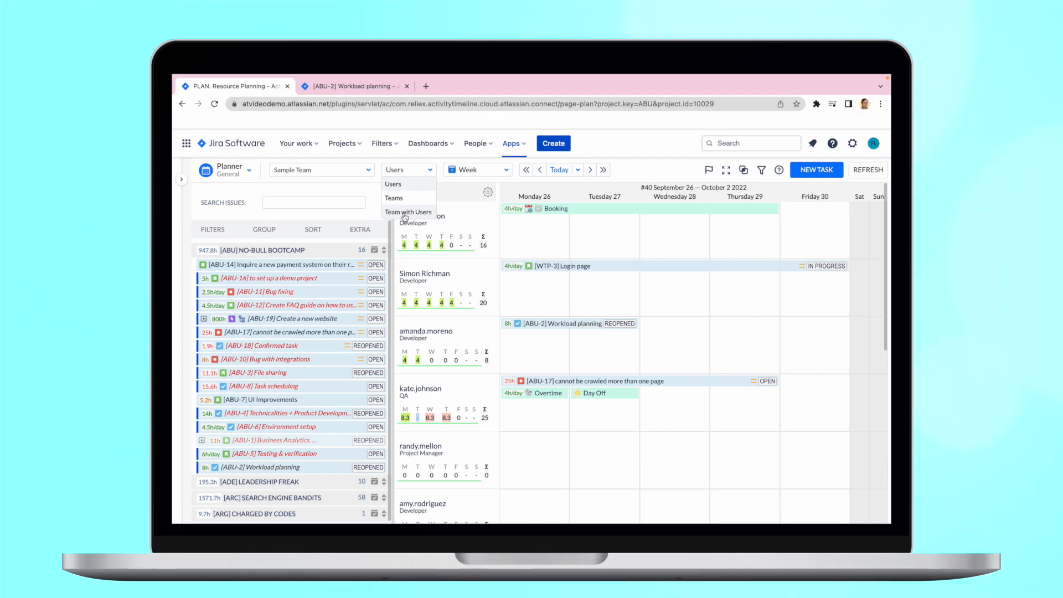
click(408, 211)
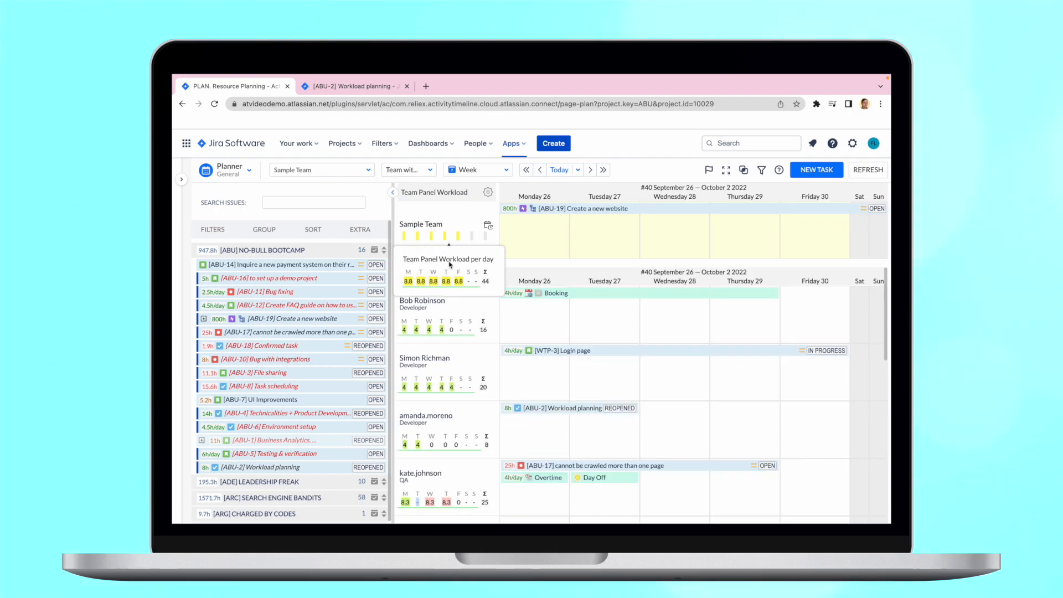
click(487, 192)
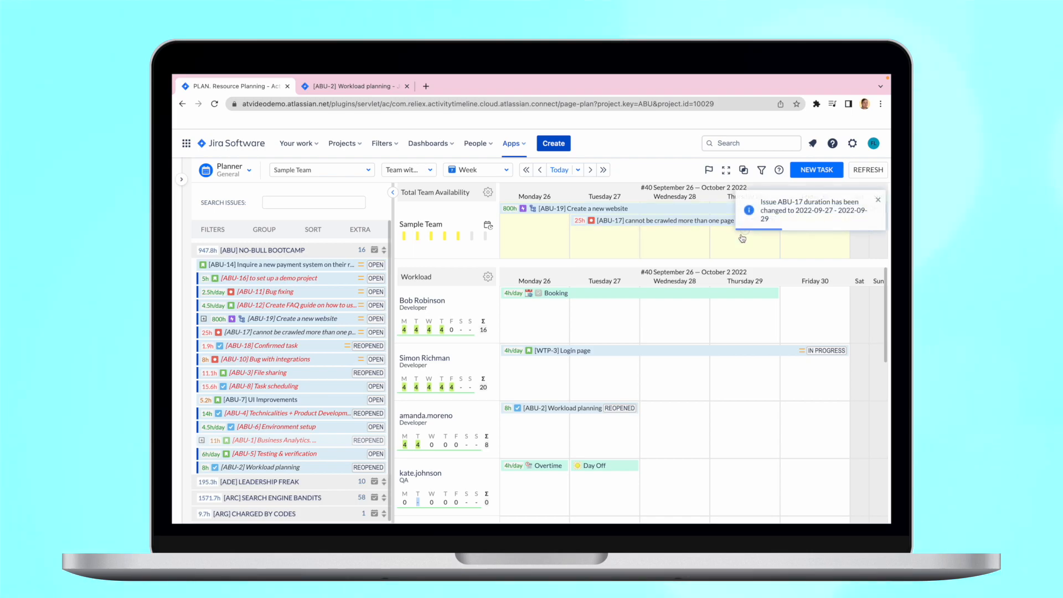
Step: Load the 'No-Bull project only' planner and set the project filter to ABU | No-Bull Bootcamp
click(877, 200)
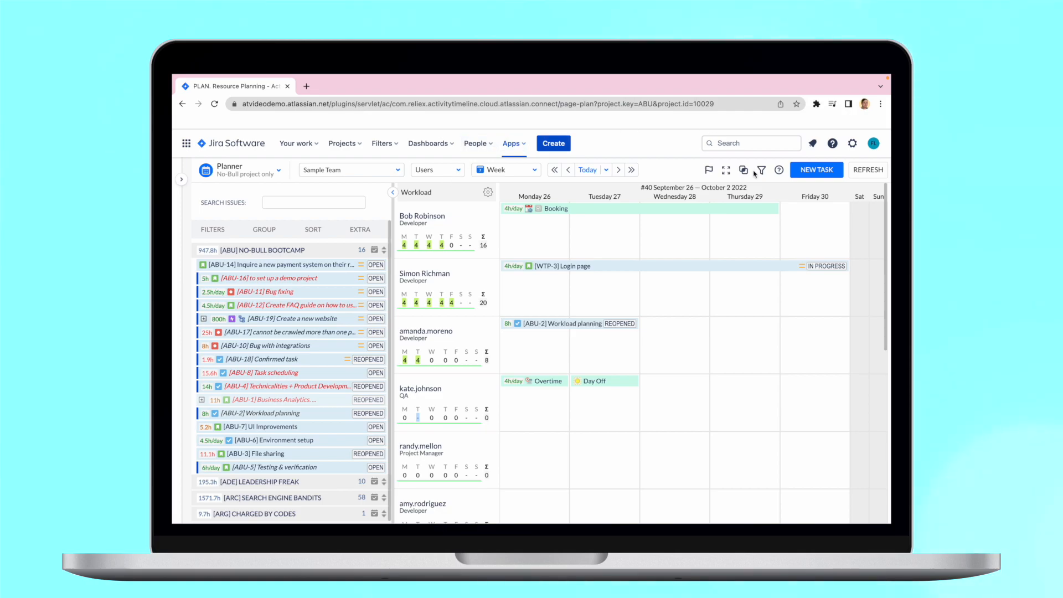
click(212, 230)
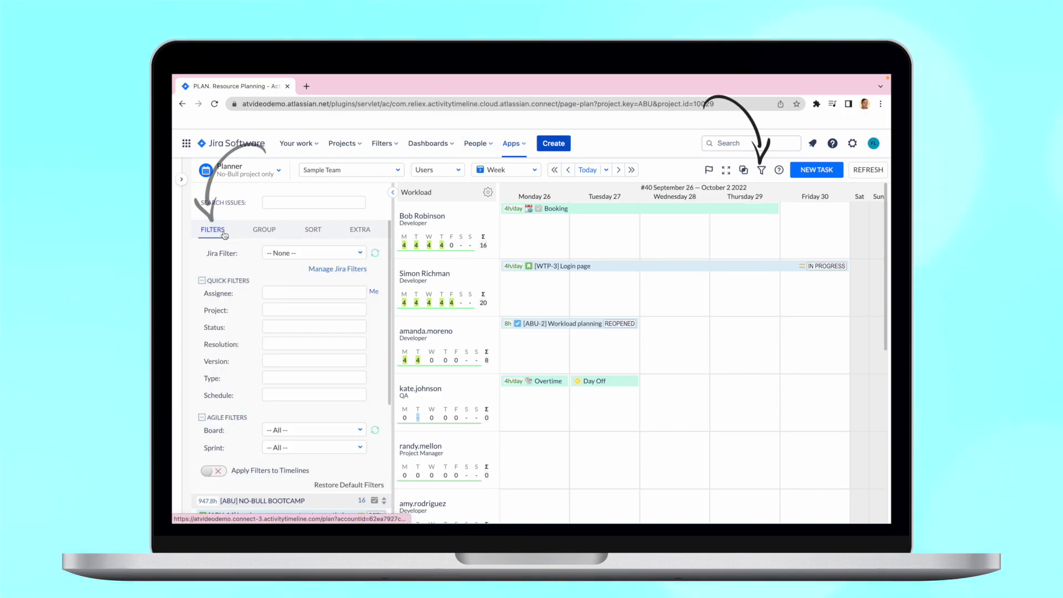
click(313, 310)
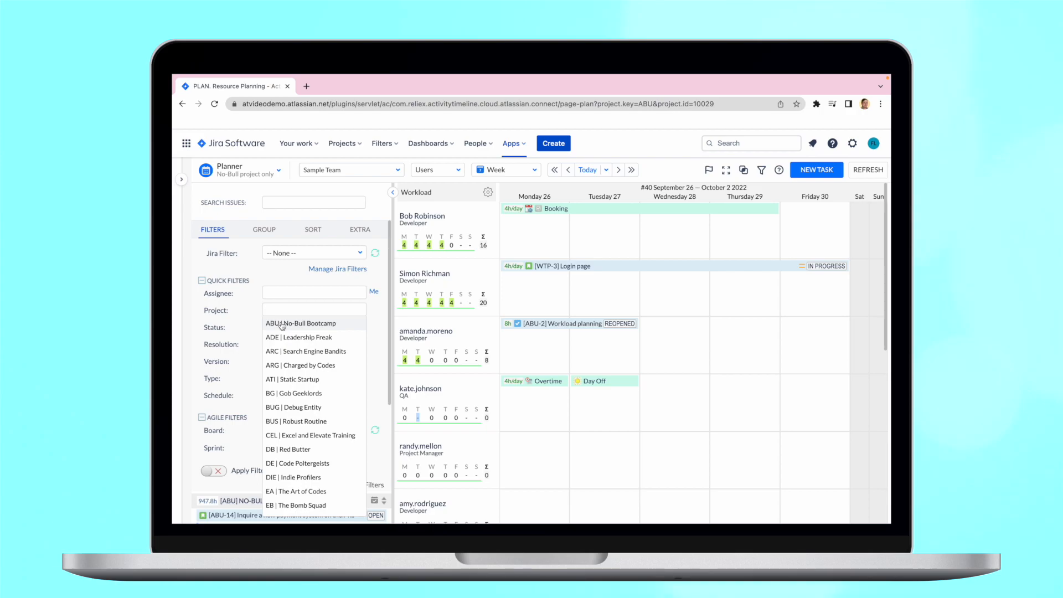
click(301, 323)
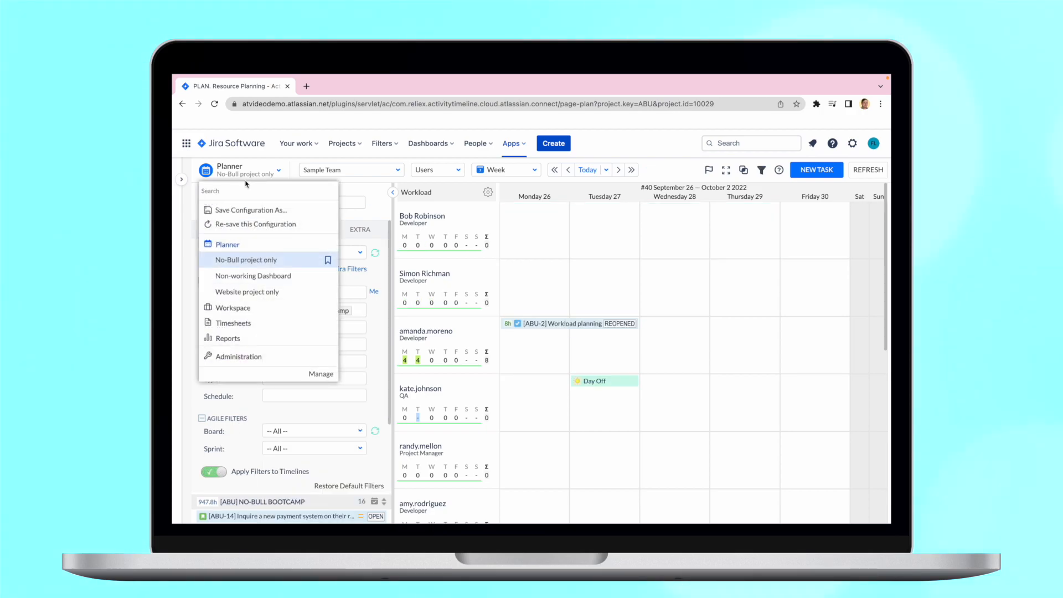
Step: Save the Planner as 'Active Achievement Project', shared with one user and the Developers team
click(250, 210)
text(Active Achievement Project)
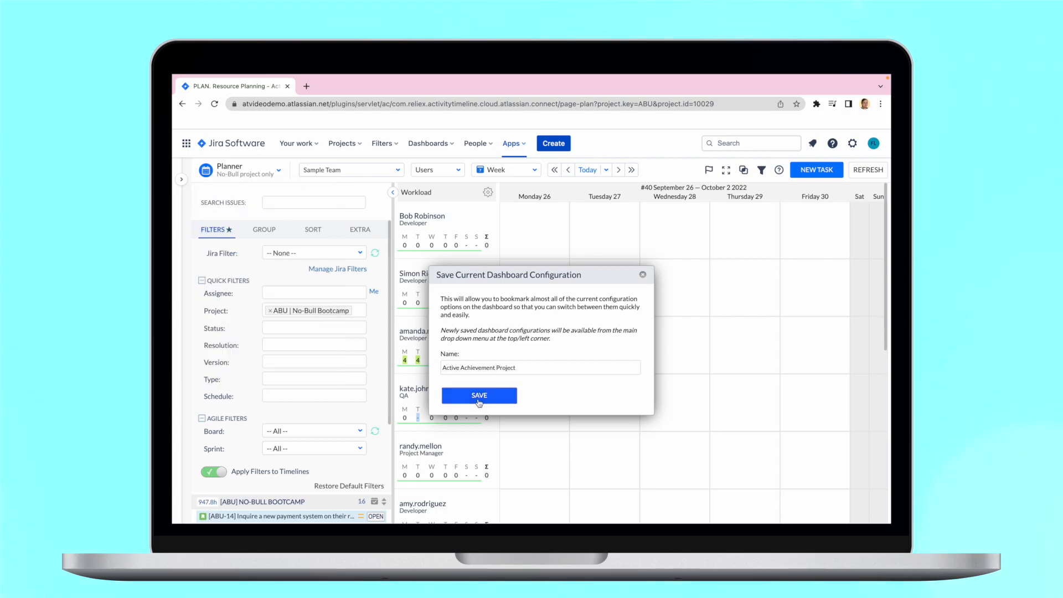
click(478, 396)
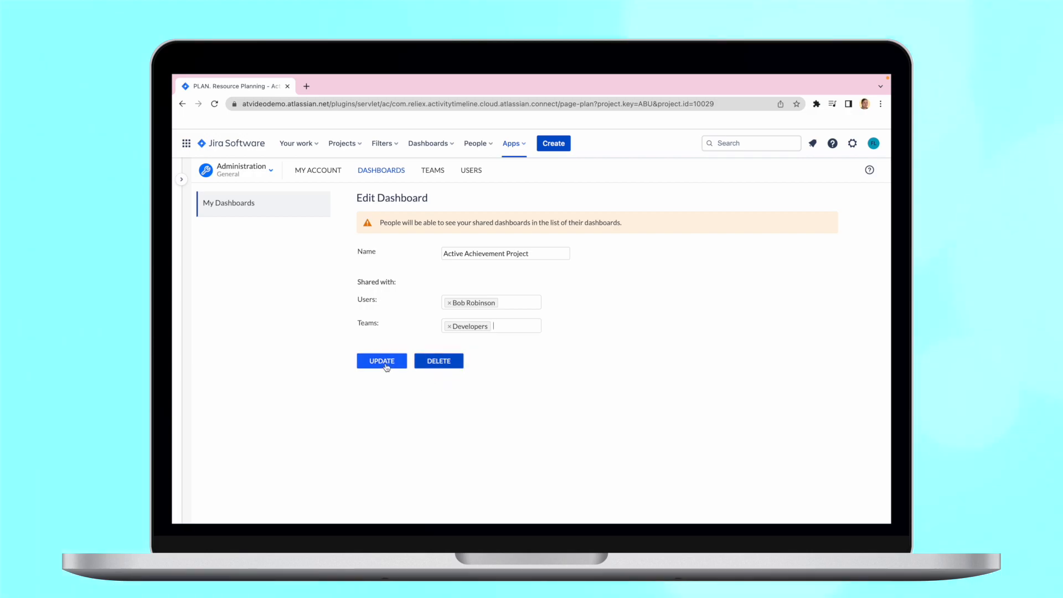
click(381, 360)
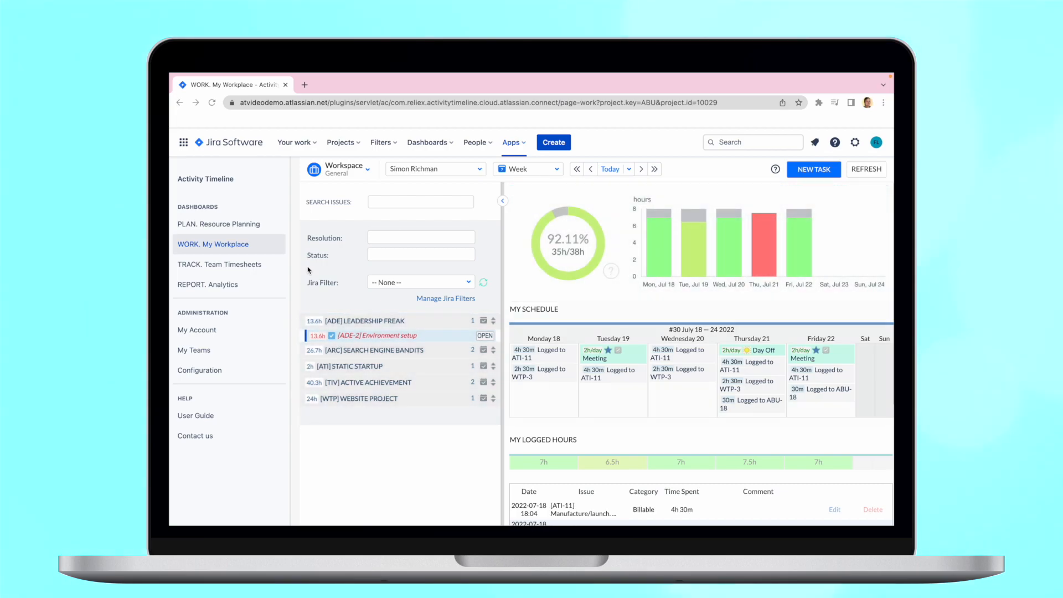
mouse_move(611, 292)
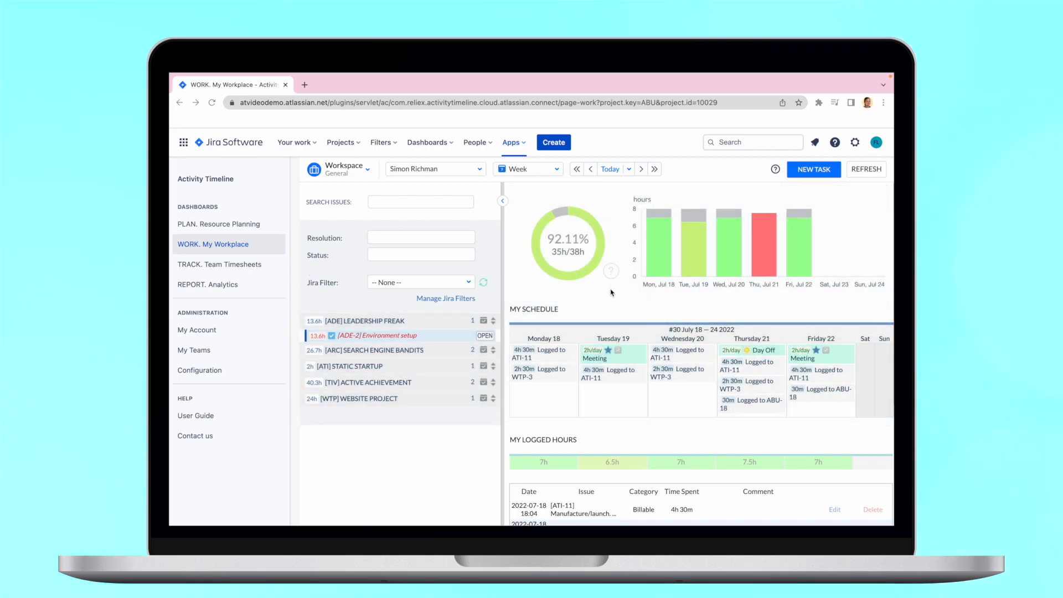
Step: In My Workplace, look up another team member by typing 'ama' and selecting the match
scroll(down, 3)
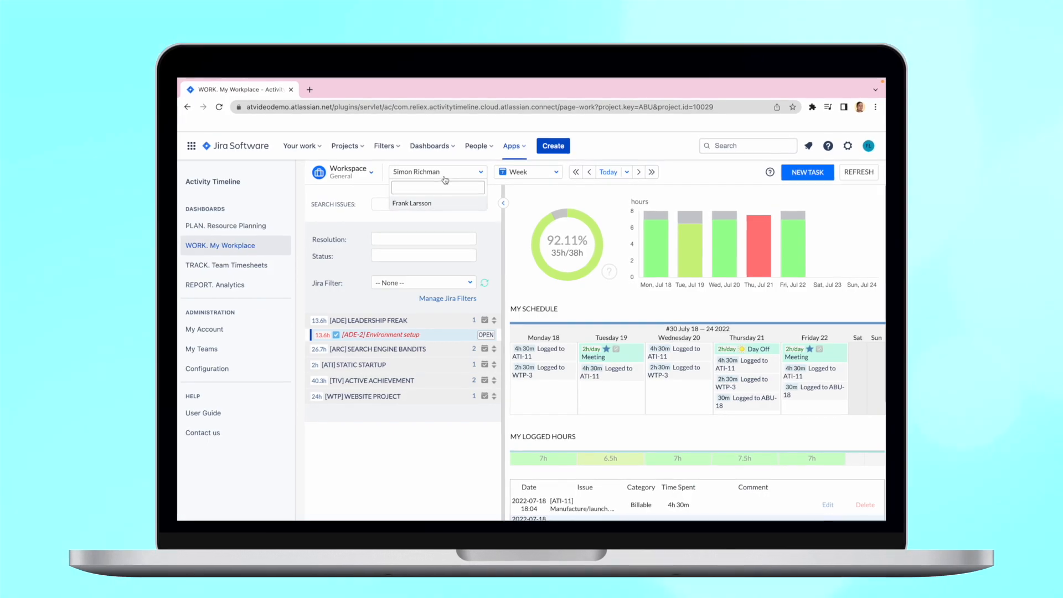
text(ama)
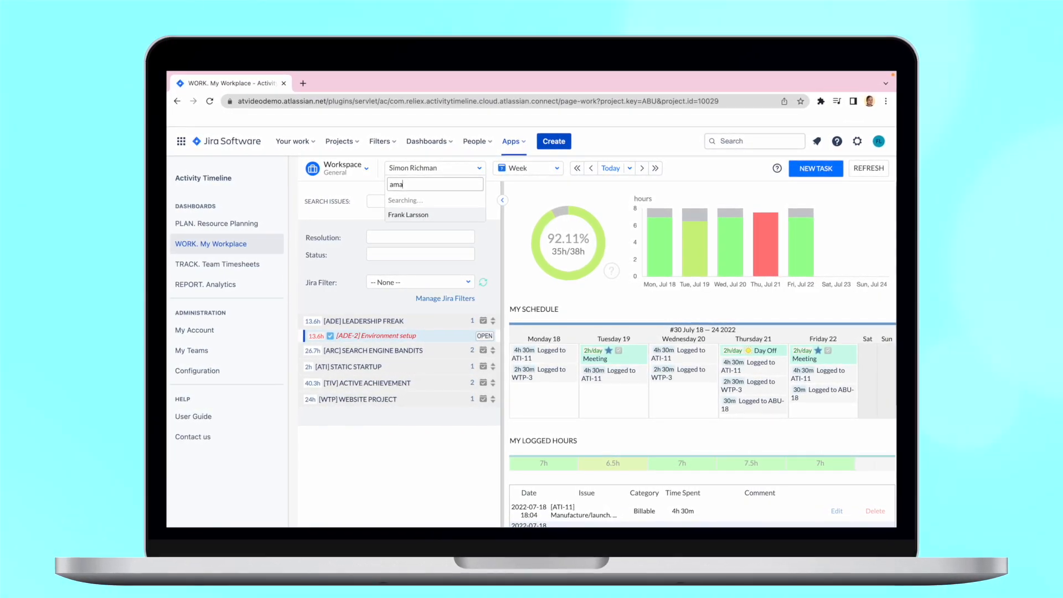
click(220, 264)
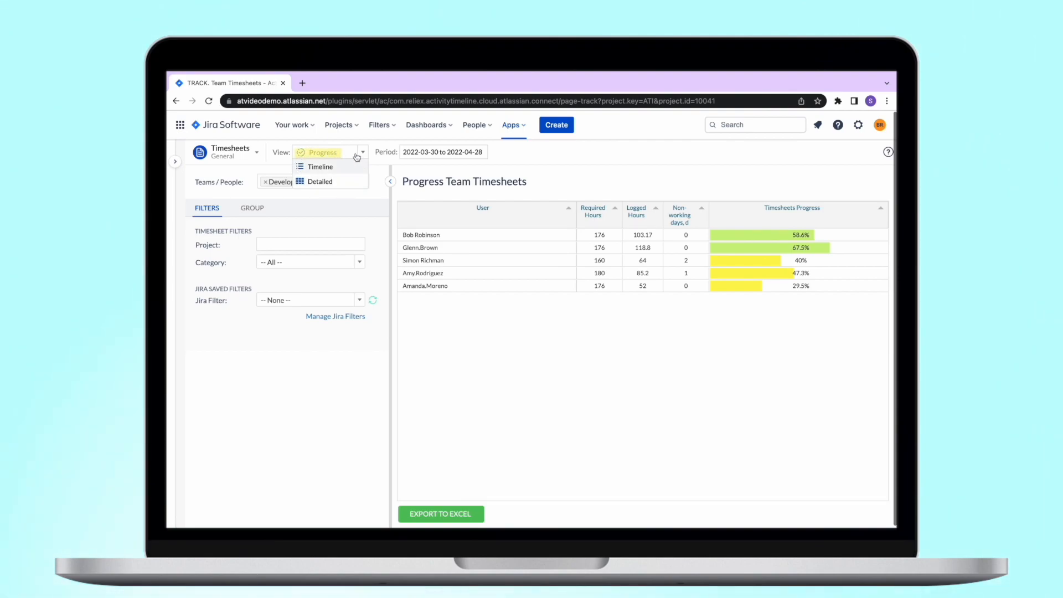
mouse_move(319, 181)
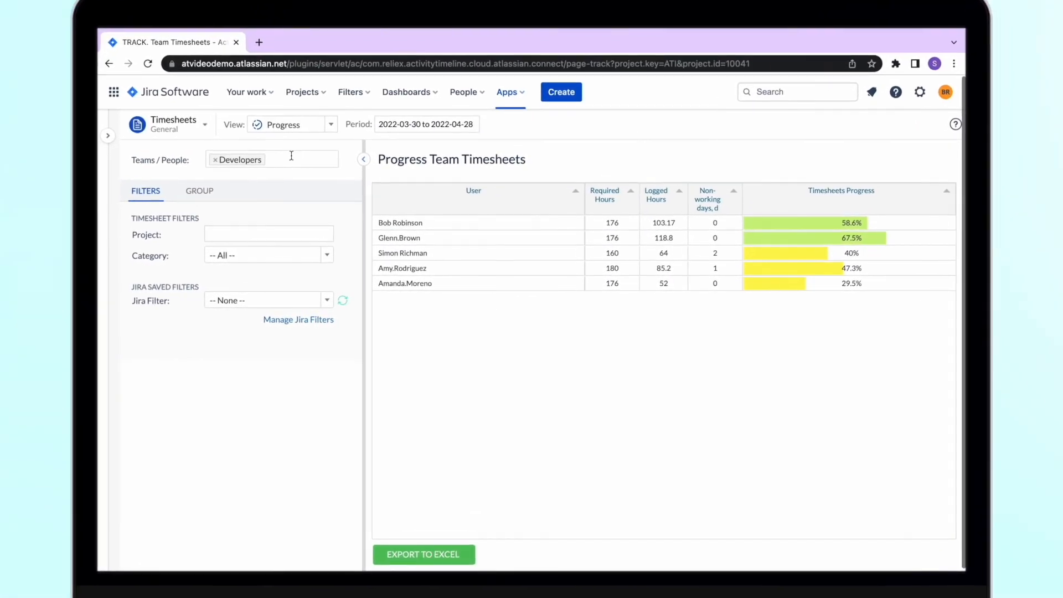
Step: Show the Developers' Progress timesheet for 2022-03-30 to 2022-04-28 and browse saved Jira filters
click(284, 159)
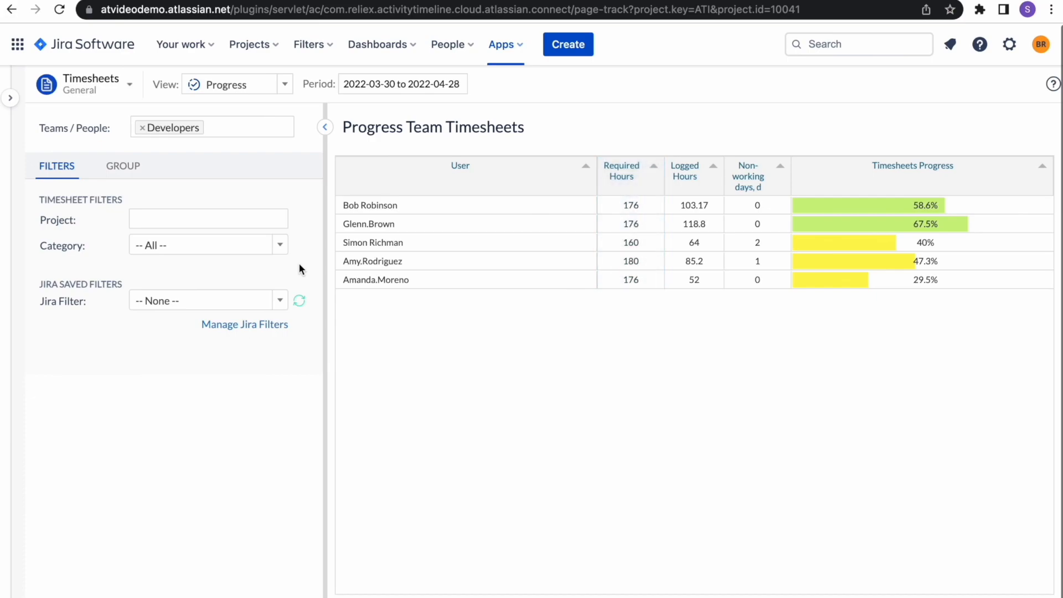
click(685, 170)
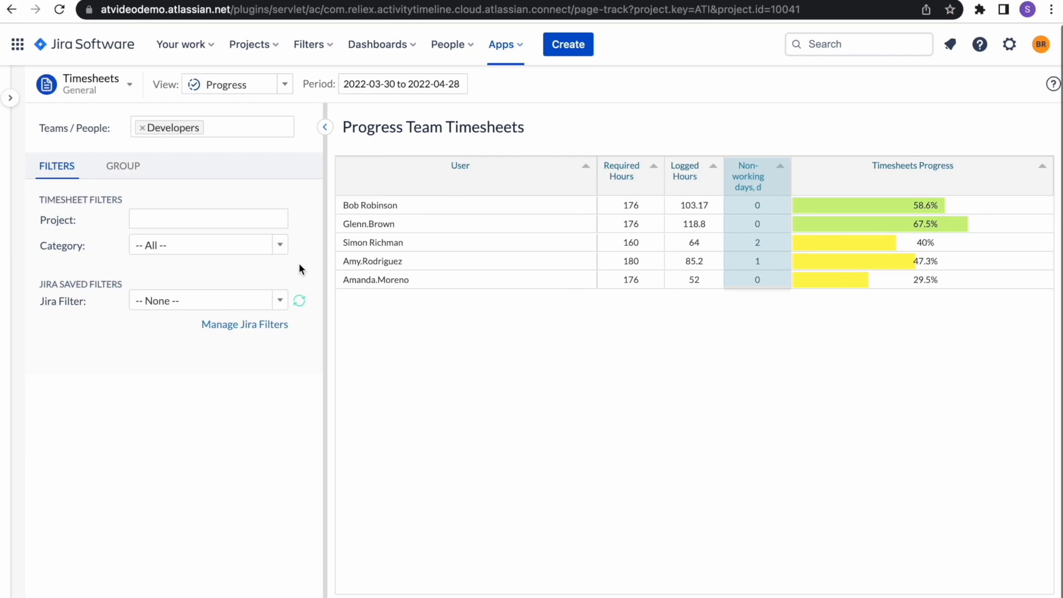
click(217, 128)
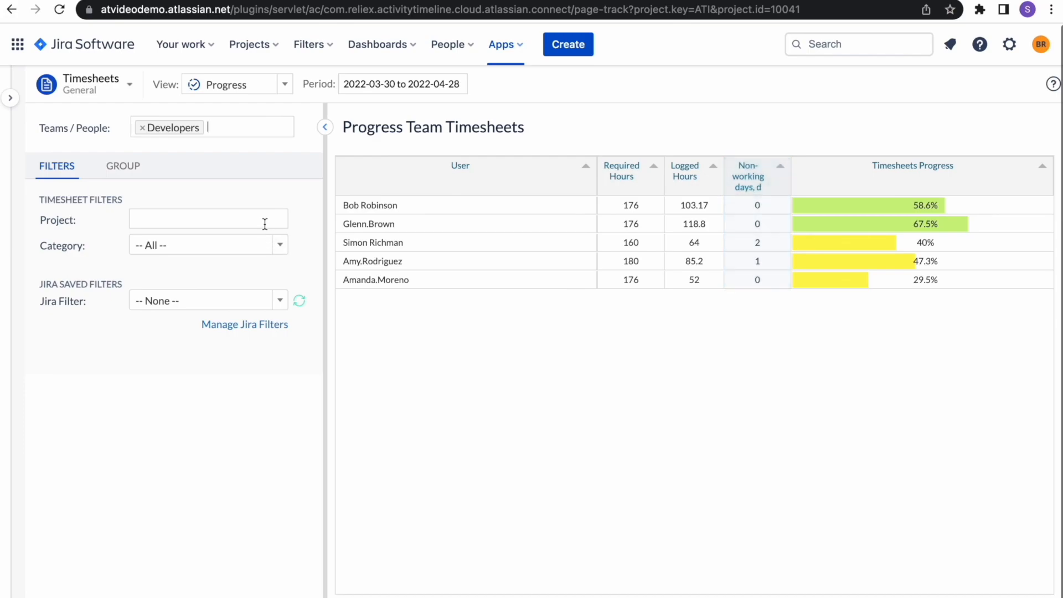
click(207, 218)
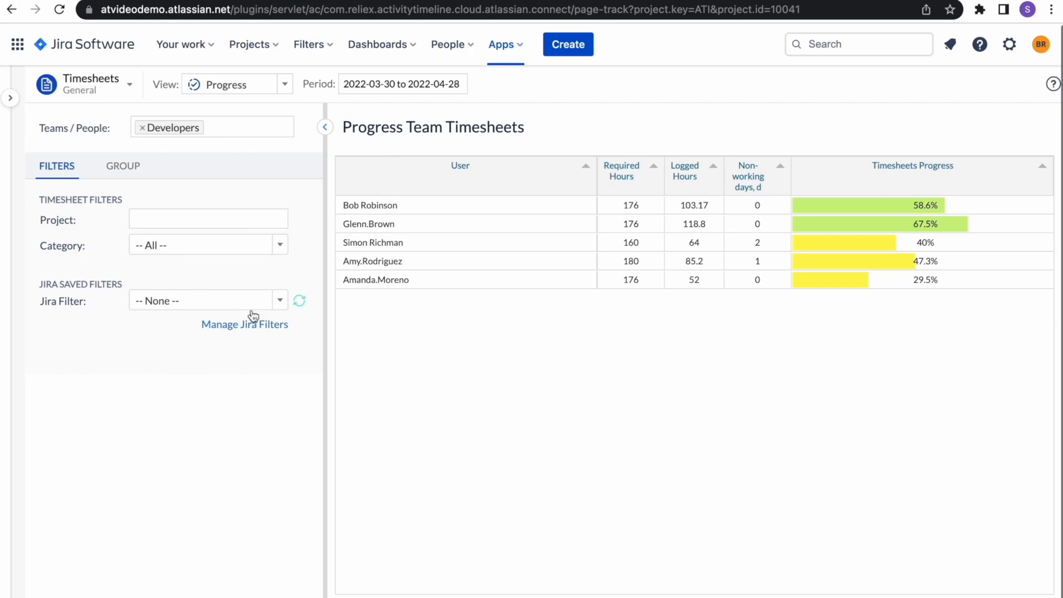
click(278, 300)
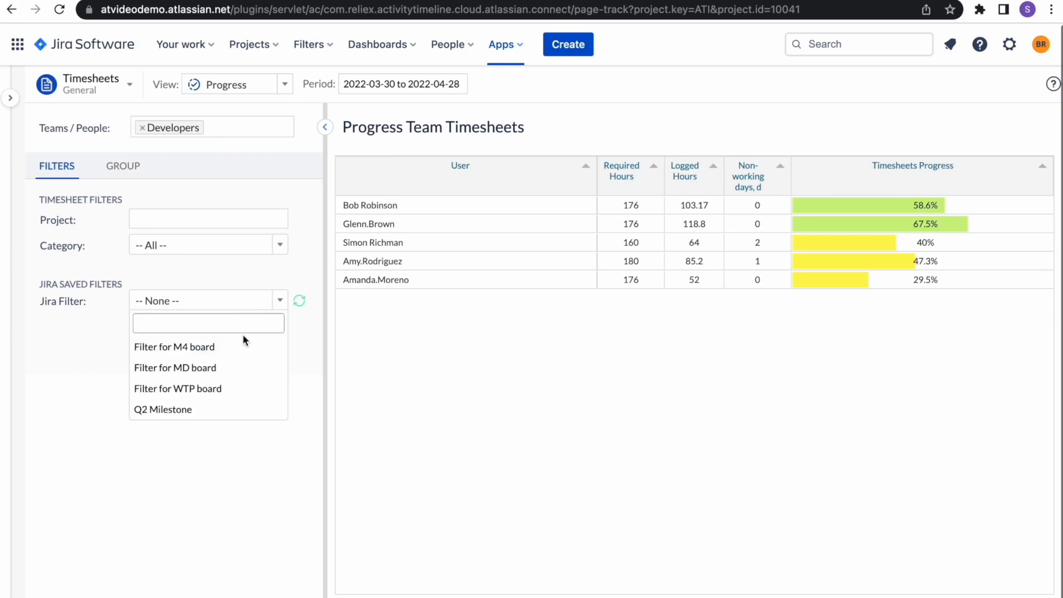
mouse_move(224, 415)
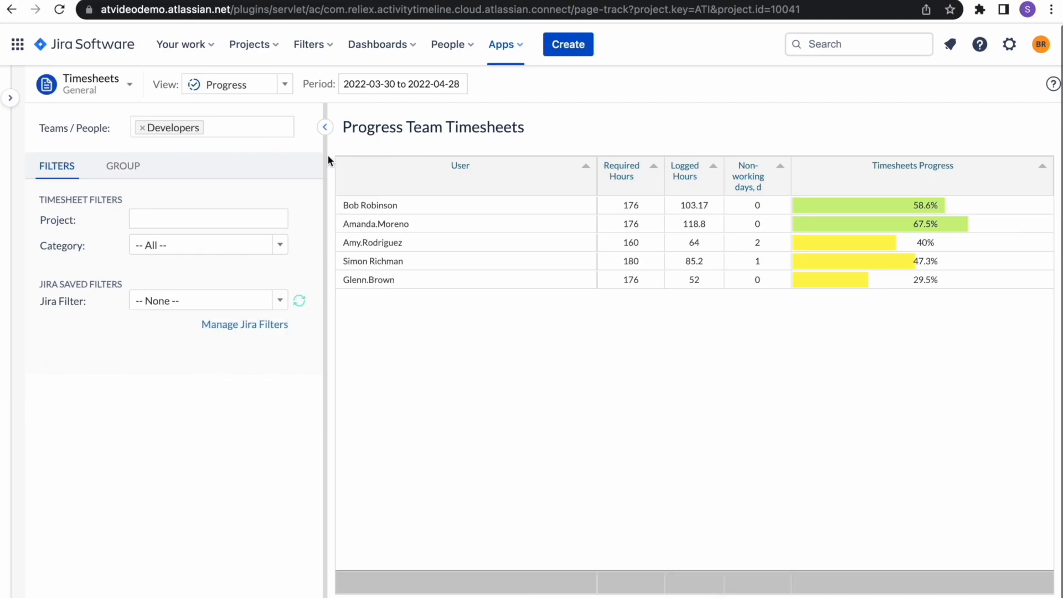
Step: Switch the timesheet to timeline view, summarised by month and grouped by project
click(236, 84)
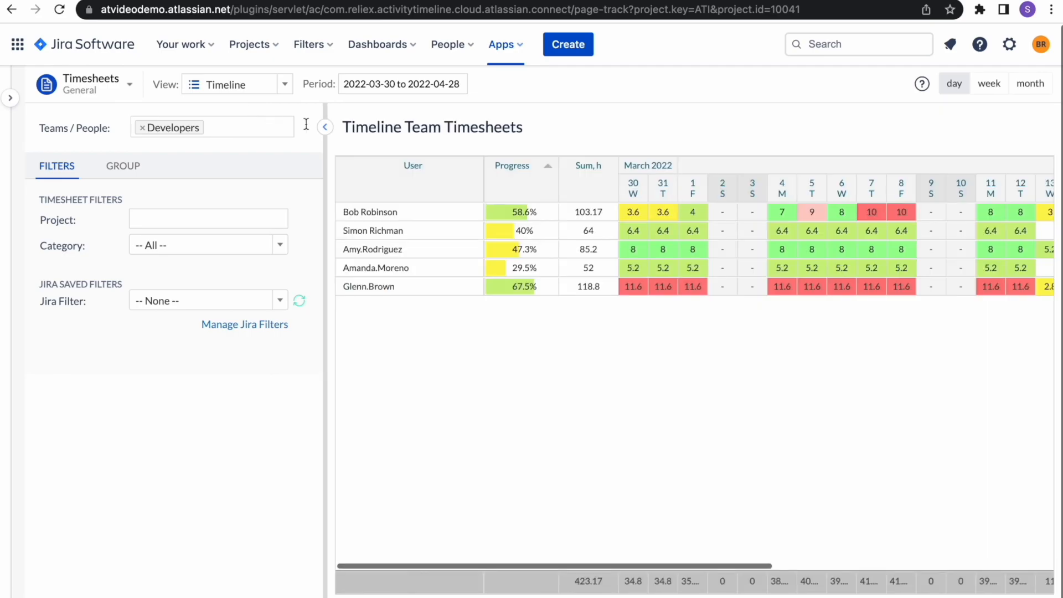
mouse_move(918, 122)
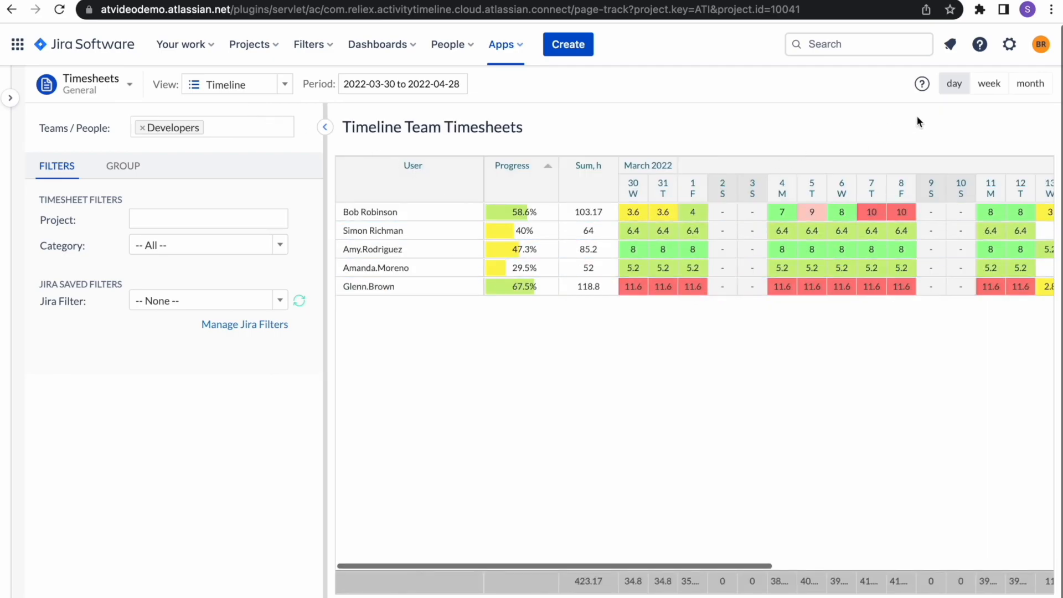
click(1030, 83)
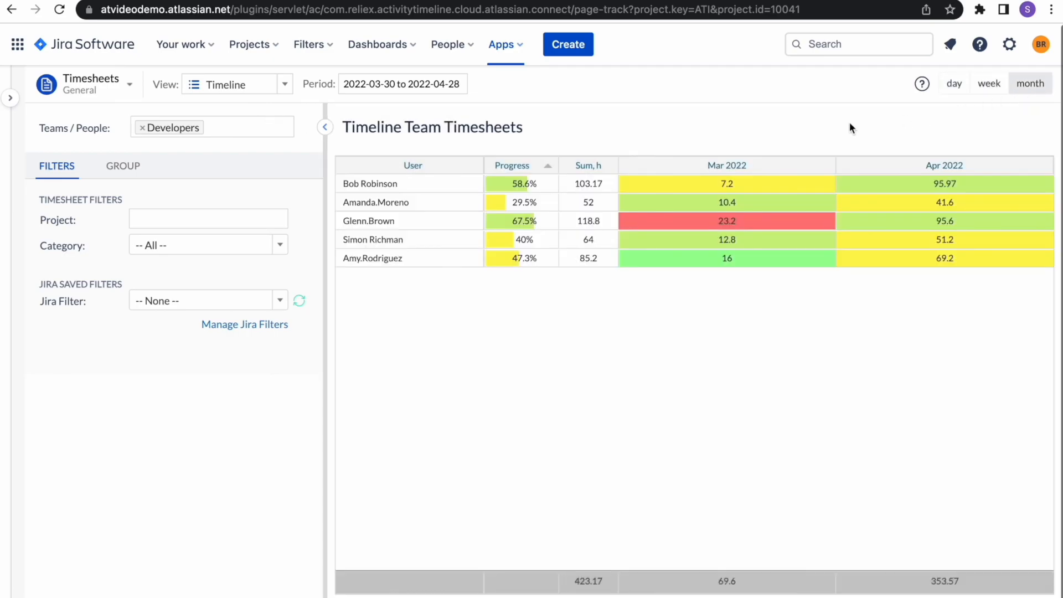
click(123, 165)
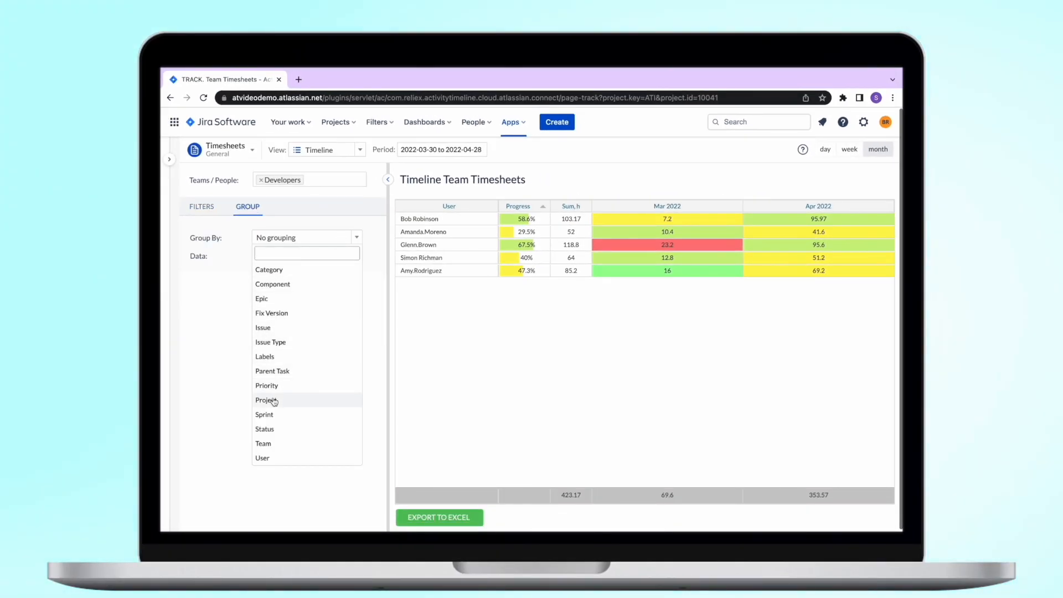
click(266, 399)
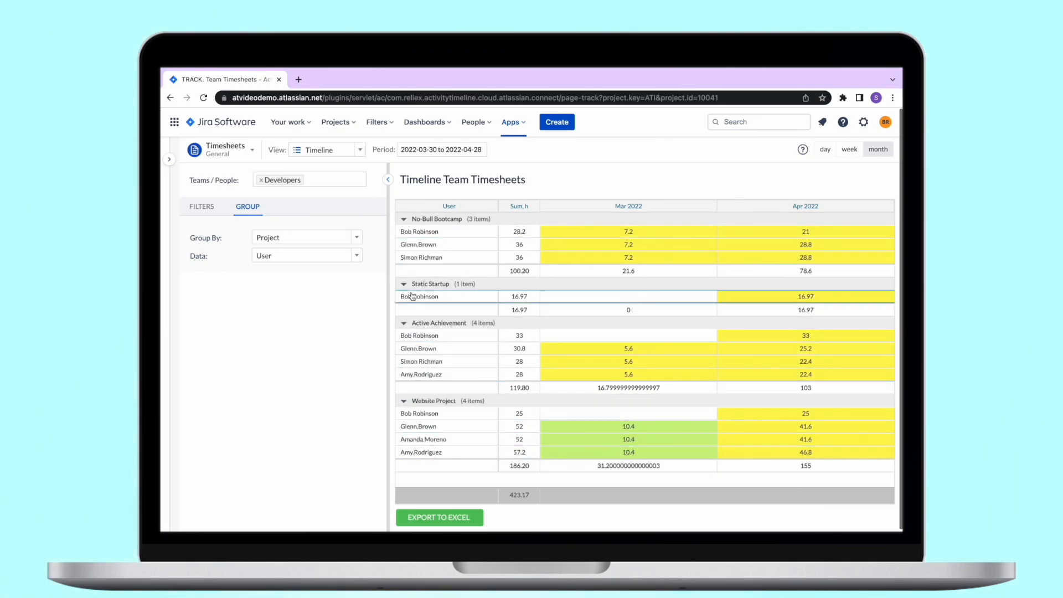
Step: Group the timesheet by Issue Type with User data, and expand the Task group
click(306, 237)
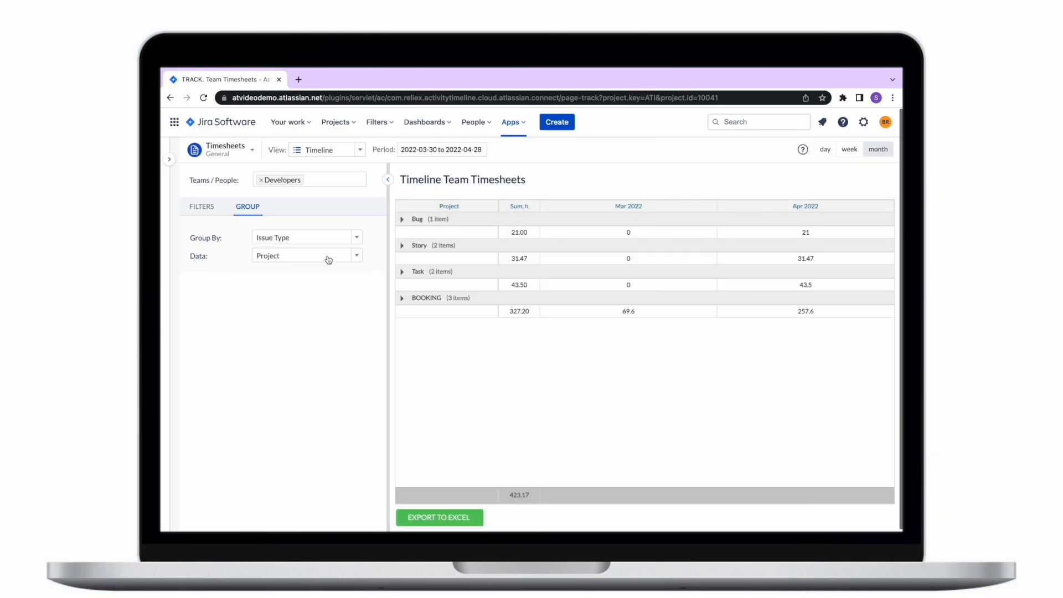
click(305, 256)
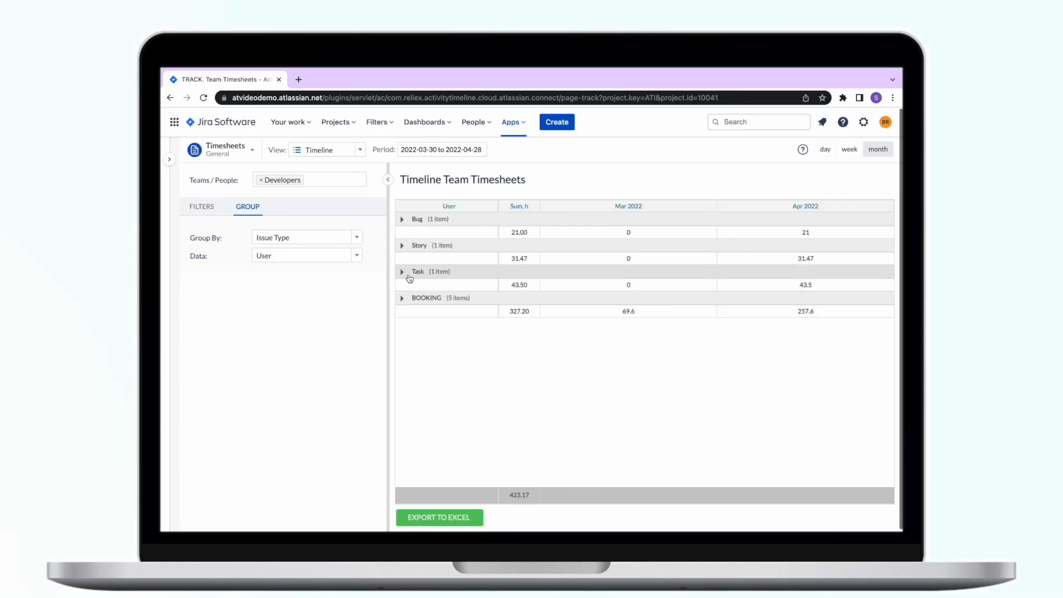
click(305, 238)
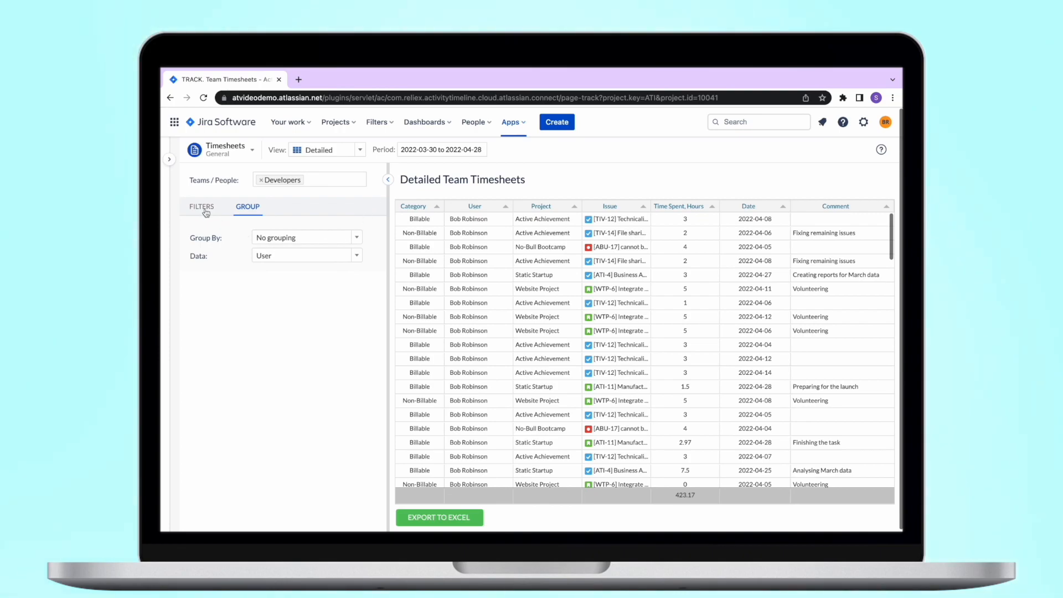
Step: Filter the detailed timesheet to Non-Billable entries and group them by Project
click(202, 206)
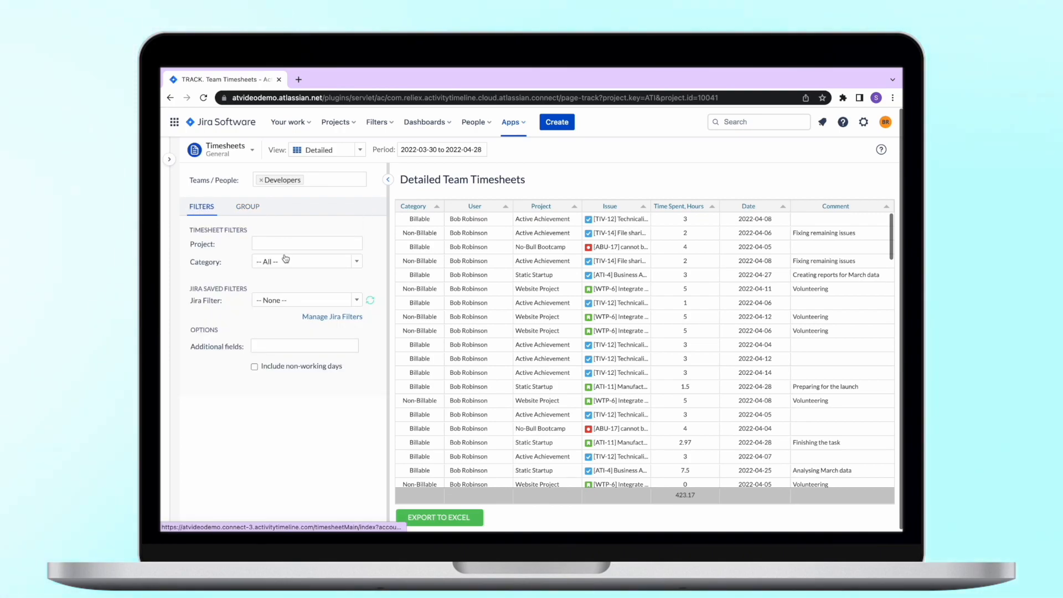
click(305, 265)
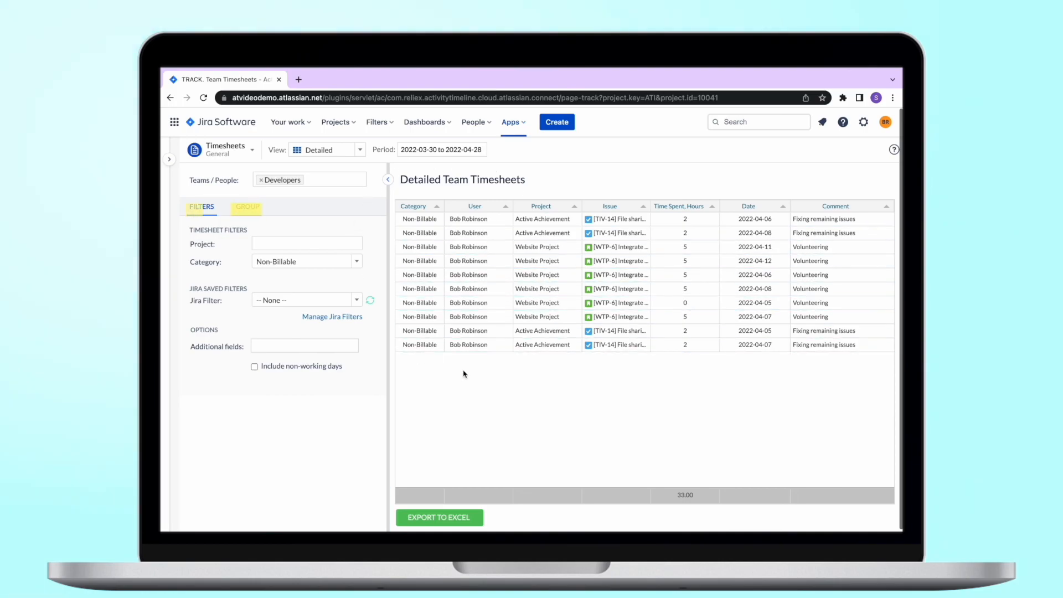
click(247, 206)
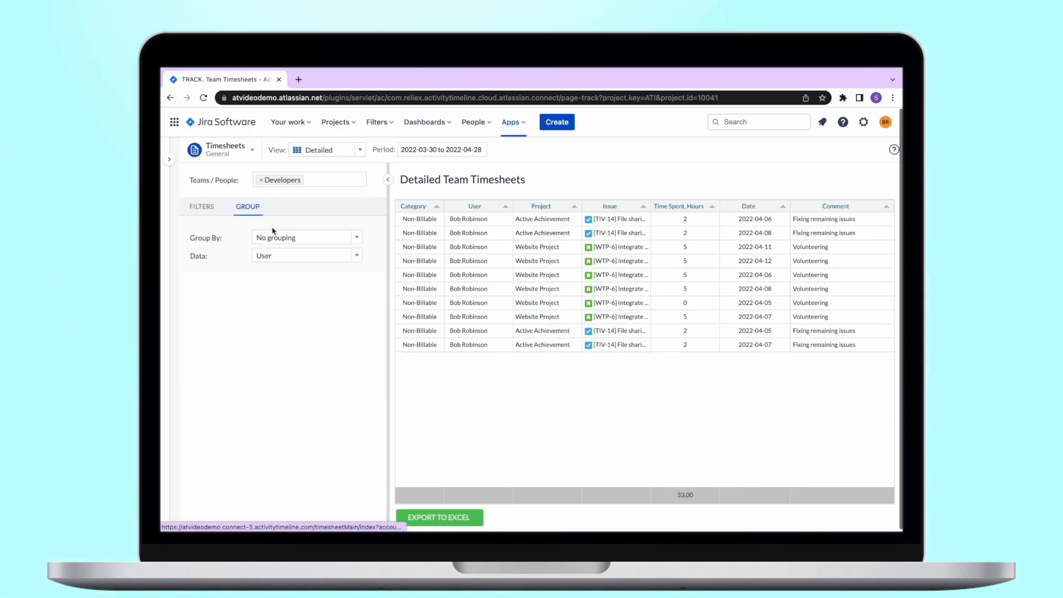
click(305, 237)
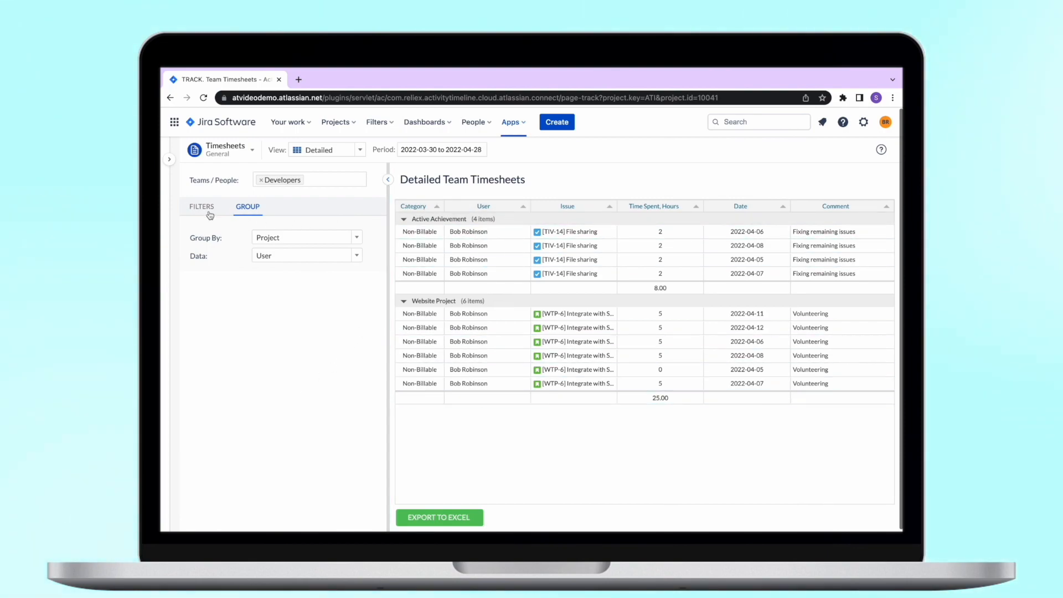
Step: Add Components as an additional field column to the timesheet
click(202, 207)
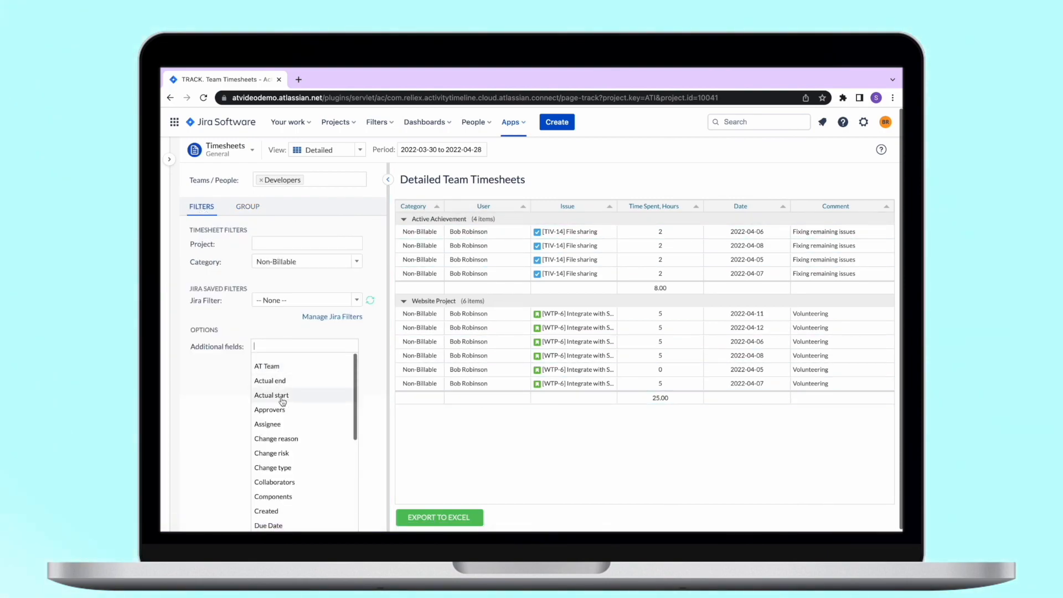
click(273, 496)
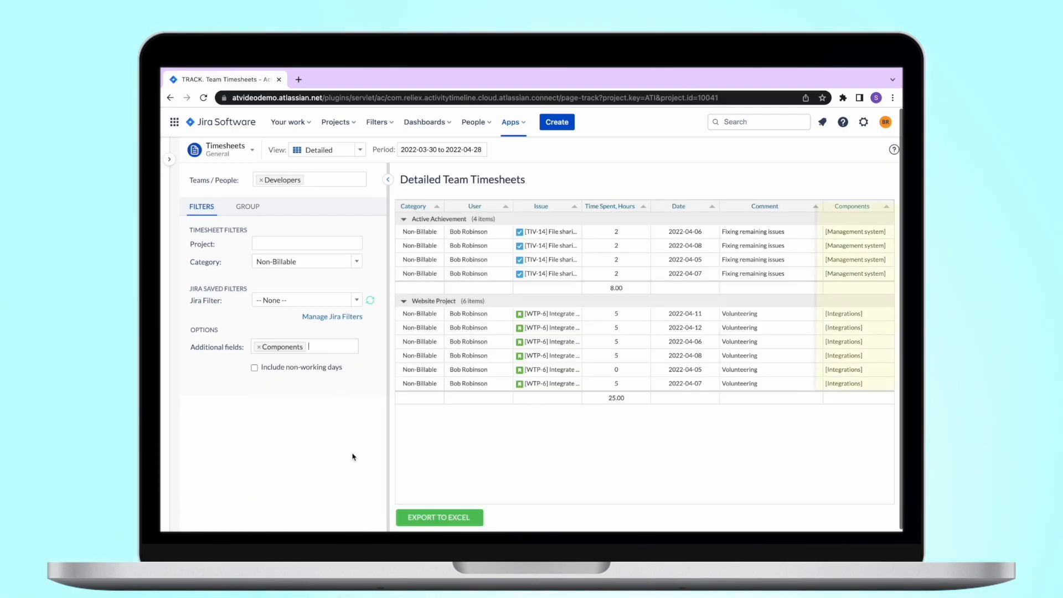
mouse_move(804, 181)
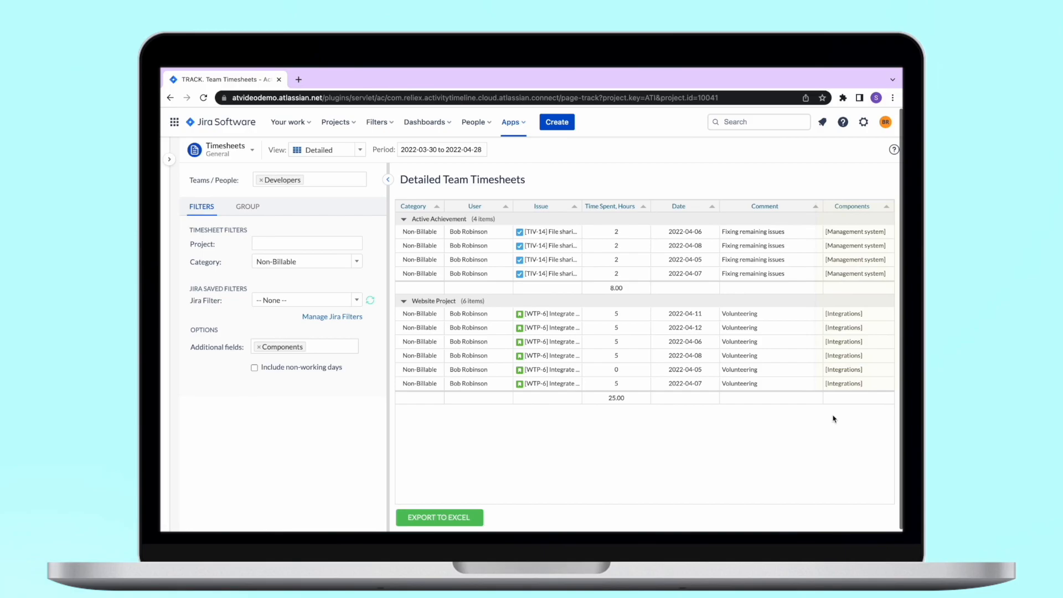
click(438, 517)
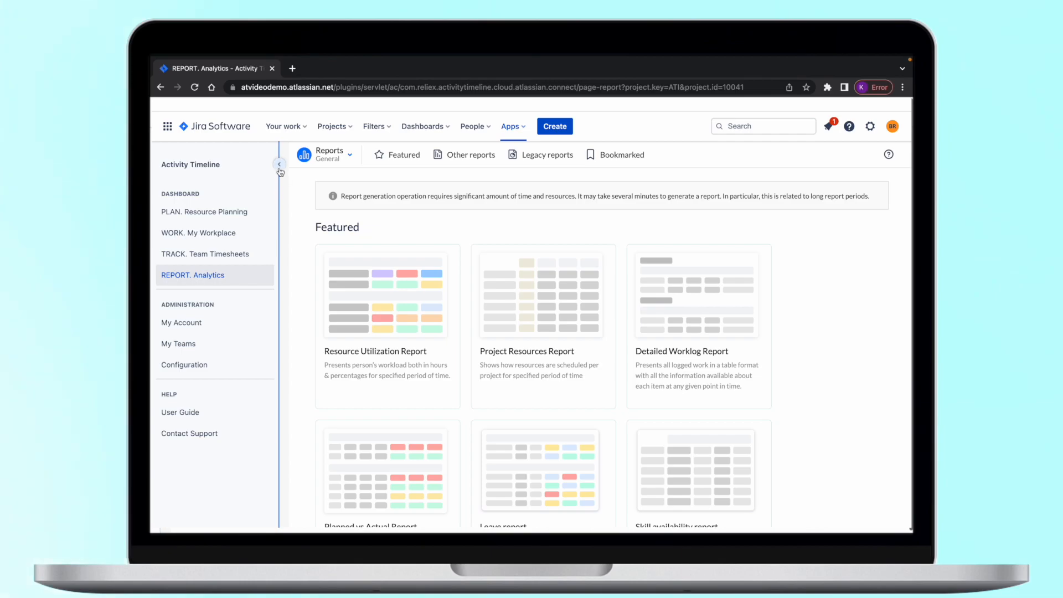
Step: Collapse the sidebar, browse the Other reports catalogue, then return to Featured reports
click(278, 164)
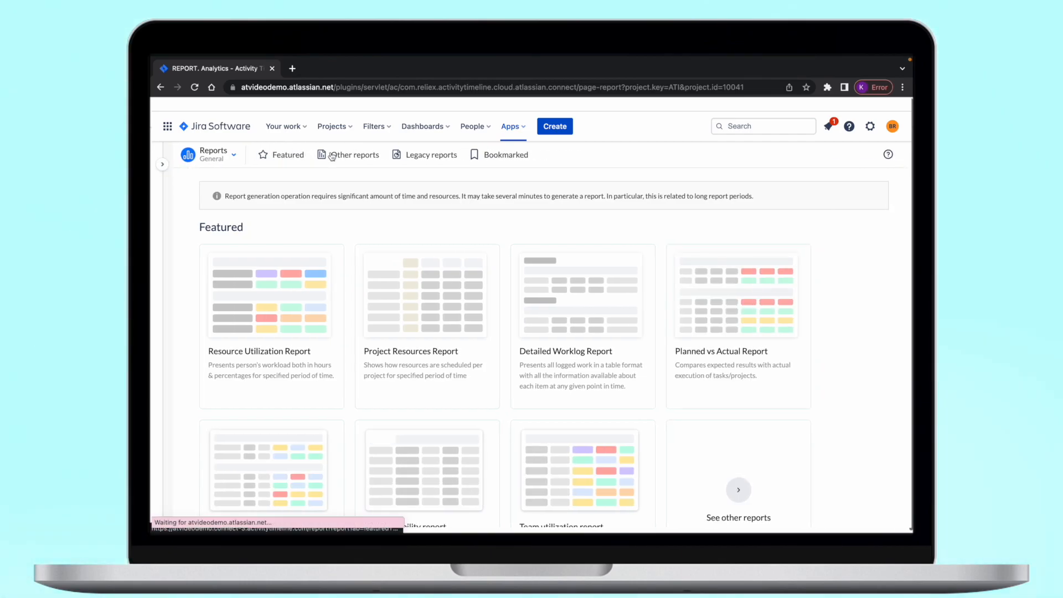
click(353, 154)
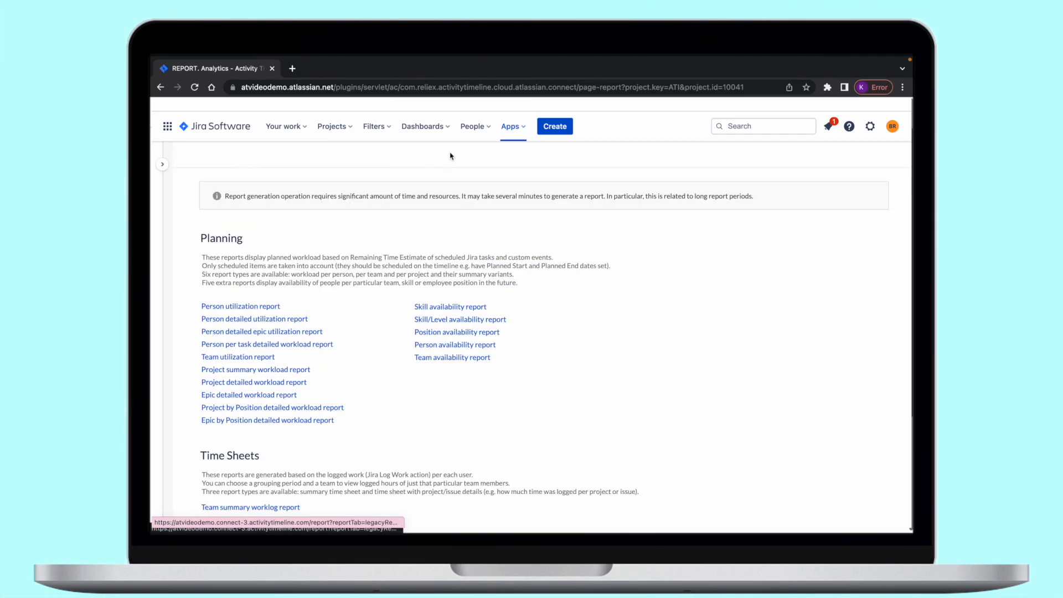
click(287, 155)
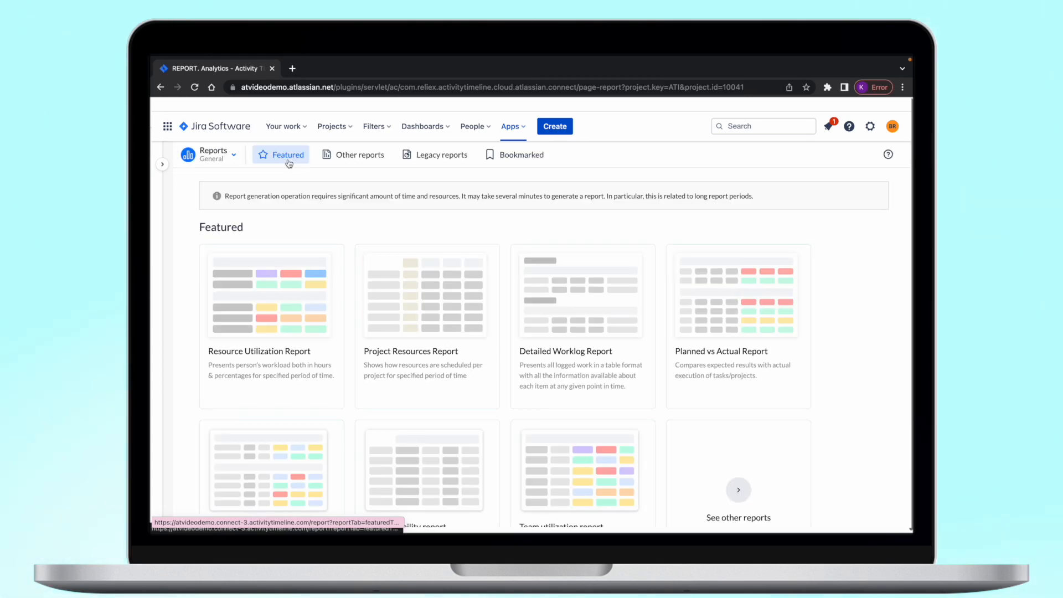
mouse_move(267, 339)
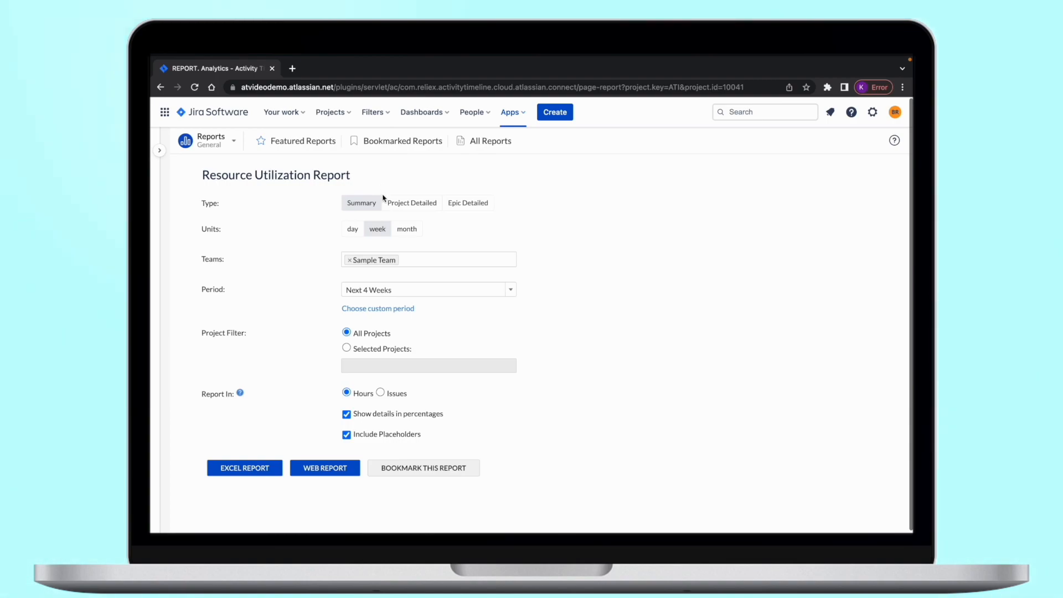
mouse_move(441, 218)
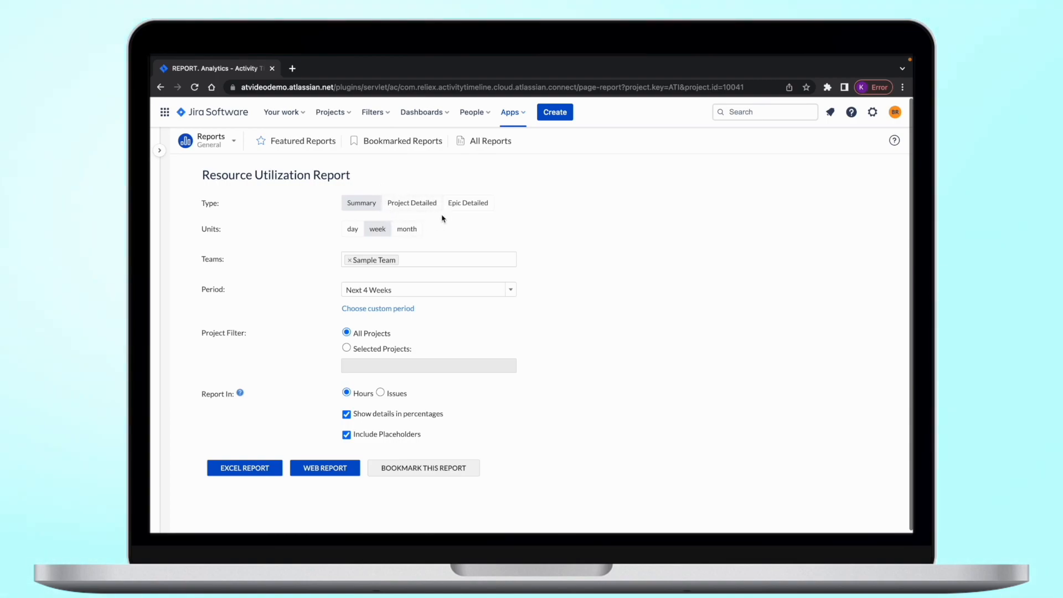
mouse_move(496, 210)
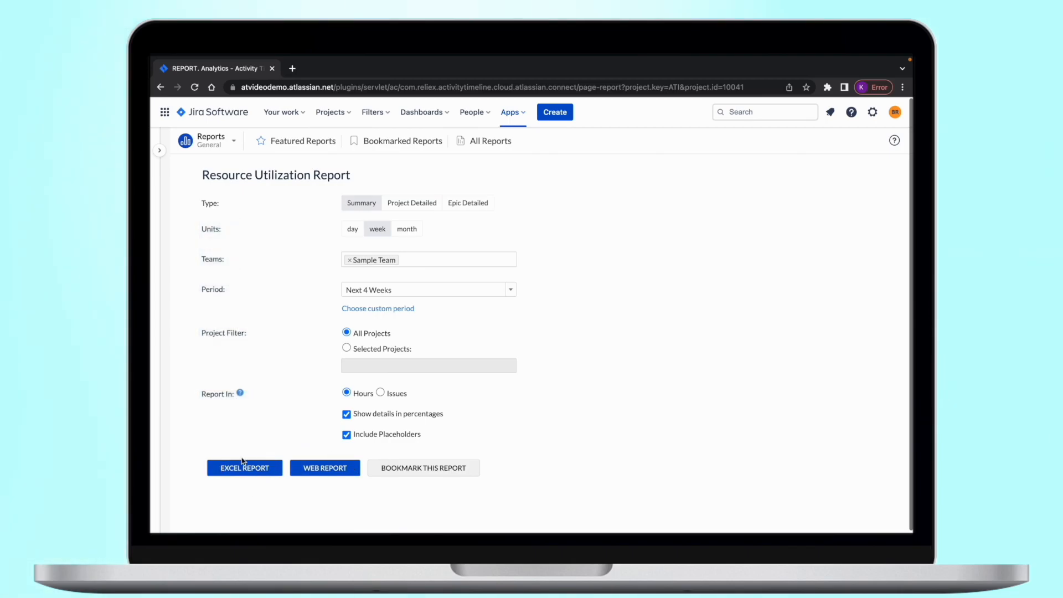
Step: Export the Resource Utilization Report to Excel, then generate a Project Detailed web report
click(324, 467)
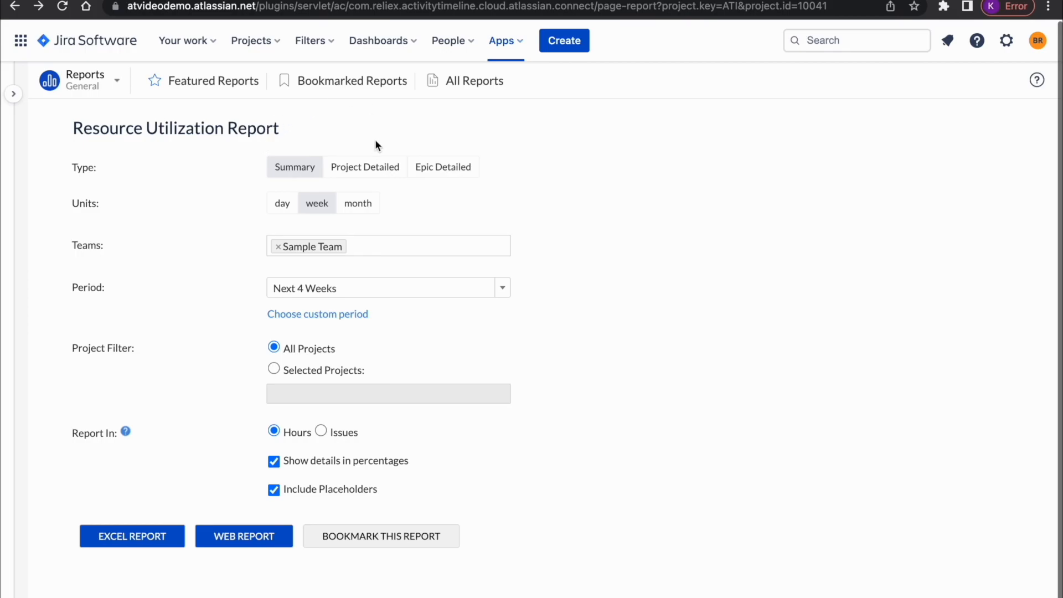
click(365, 167)
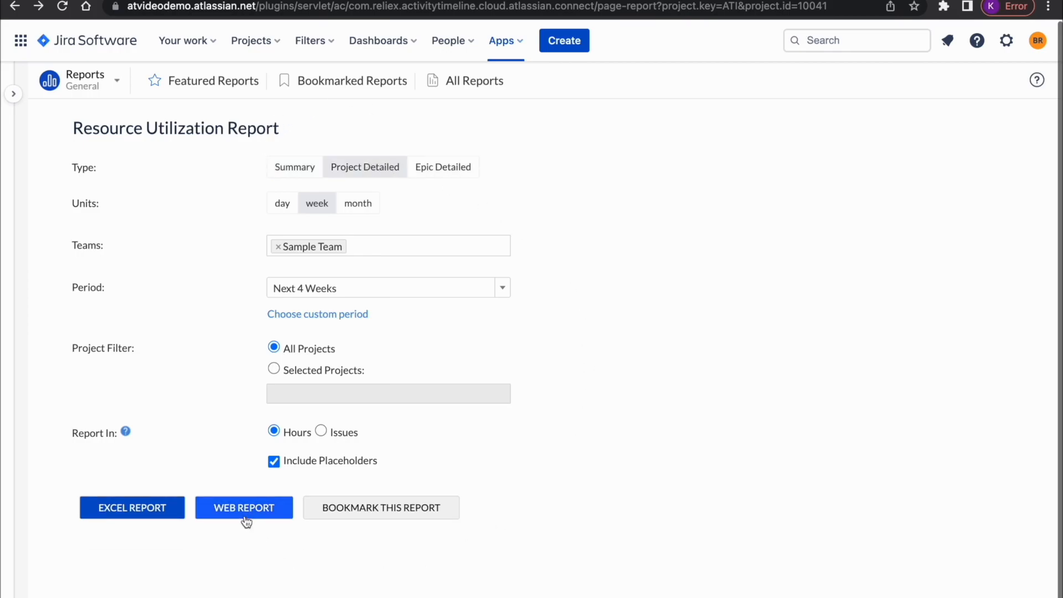
click(244, 508)
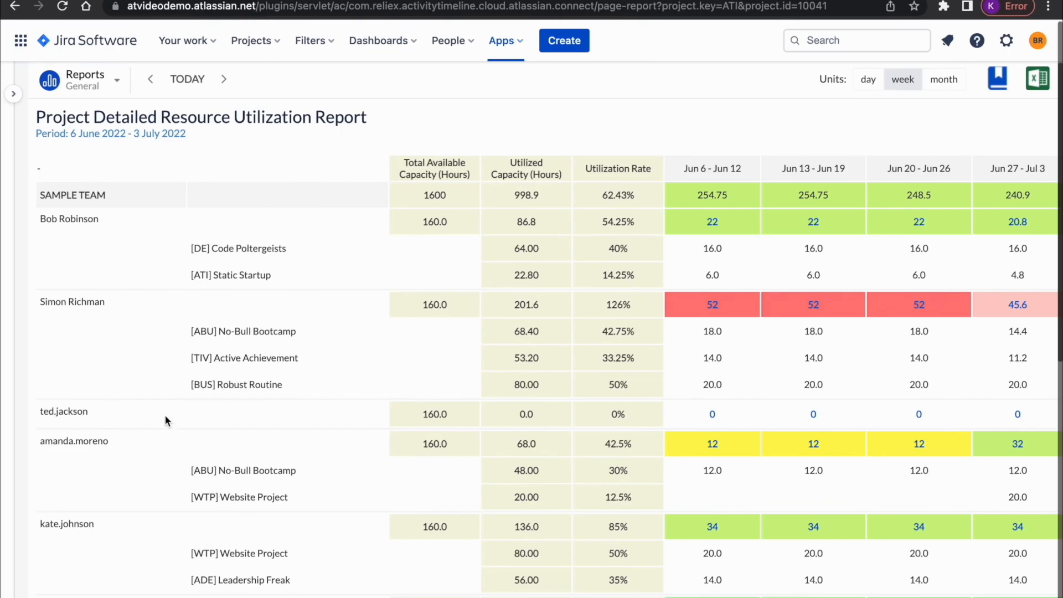
mouse_move(192, 254)
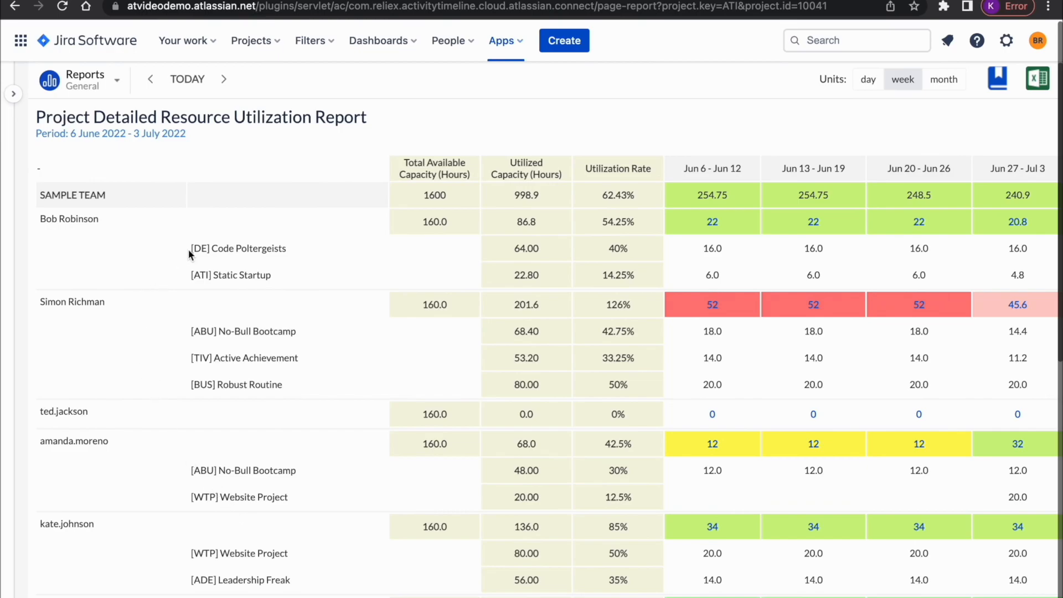
mouse_move(739, 253)
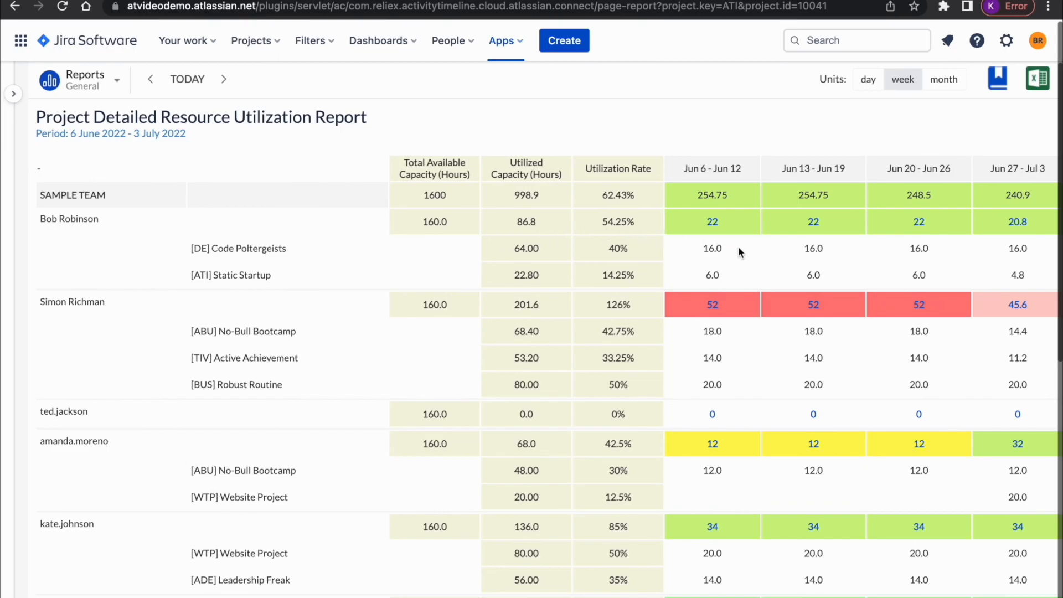
mouse_move(458, 109)
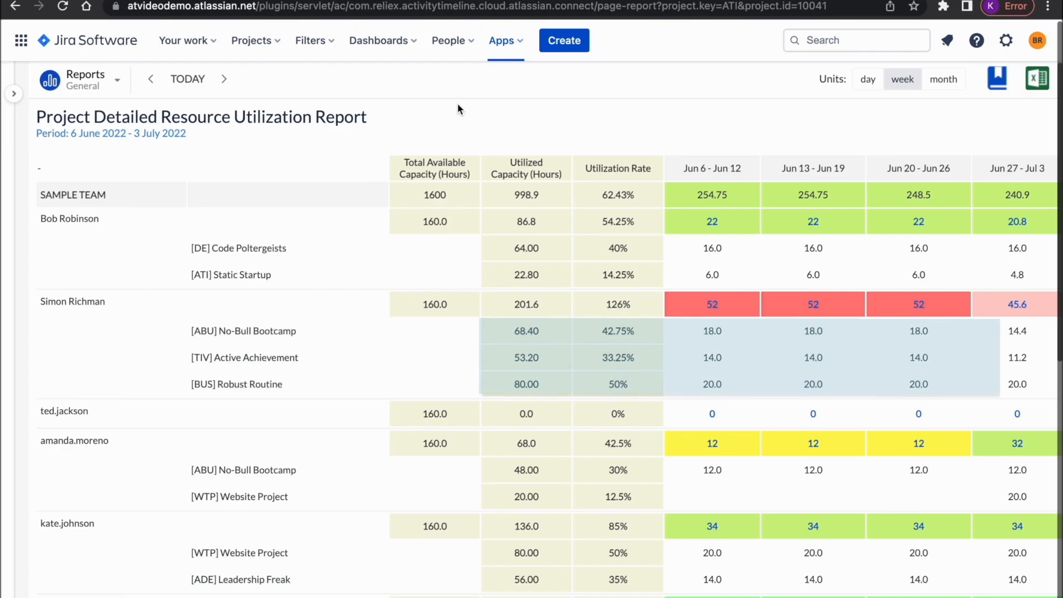
Step: Open the Activity Timeline section switcher over the utilization report
click(115, 79)
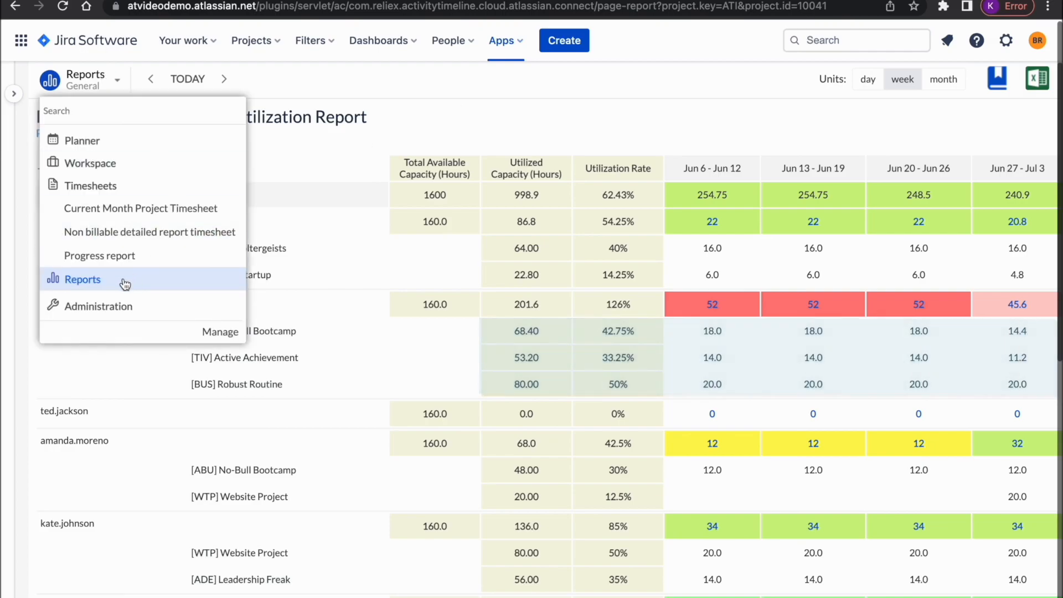
Step: Generate the Detailed Project Resources Report for 6 June–3 July 2022, then open the section switcher
click(82, 278)
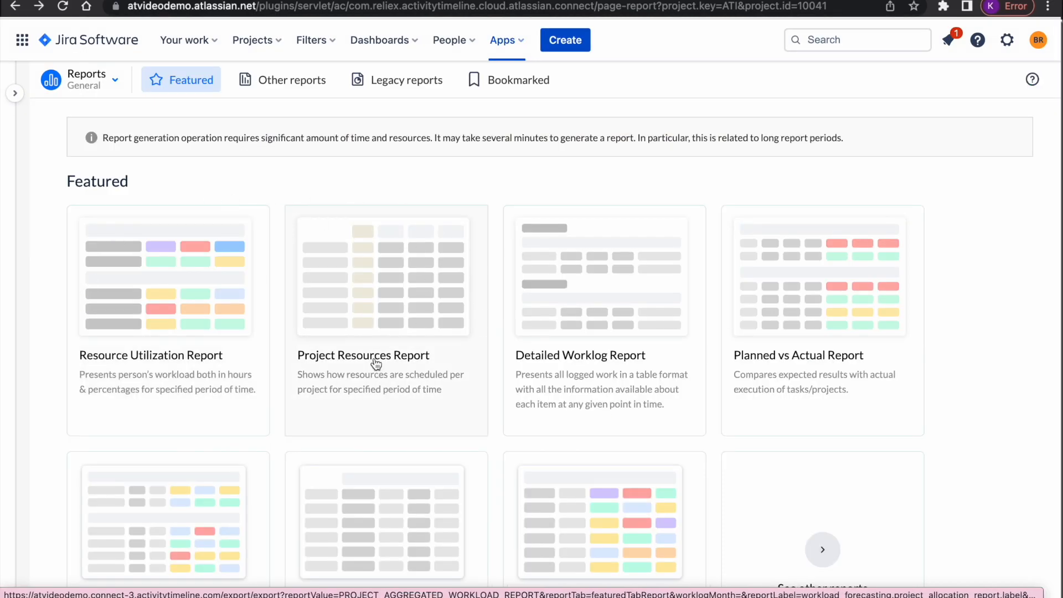
click(363, 354)
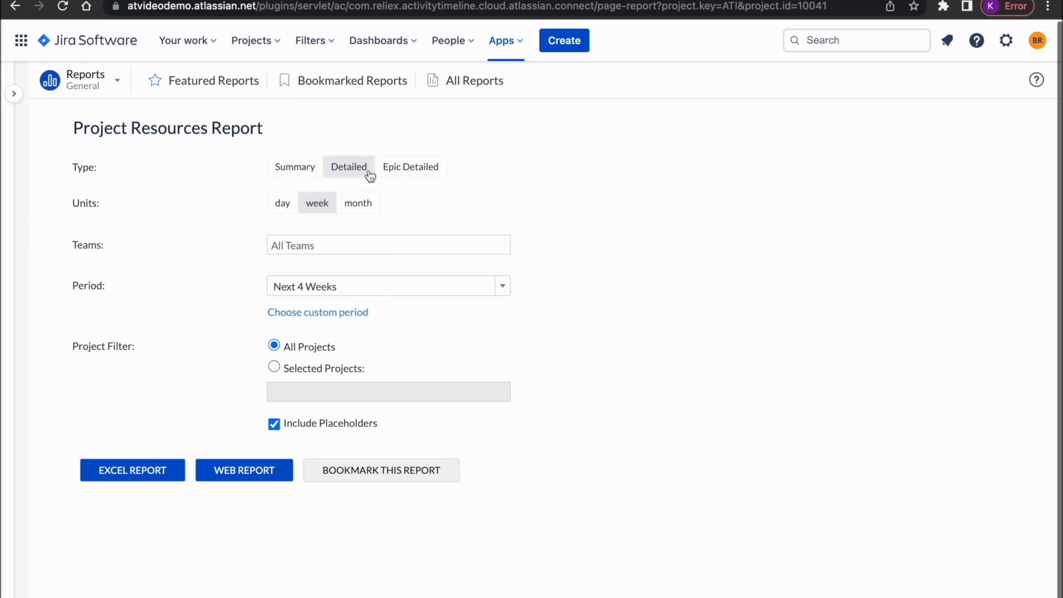
mouse_move(718, 320)
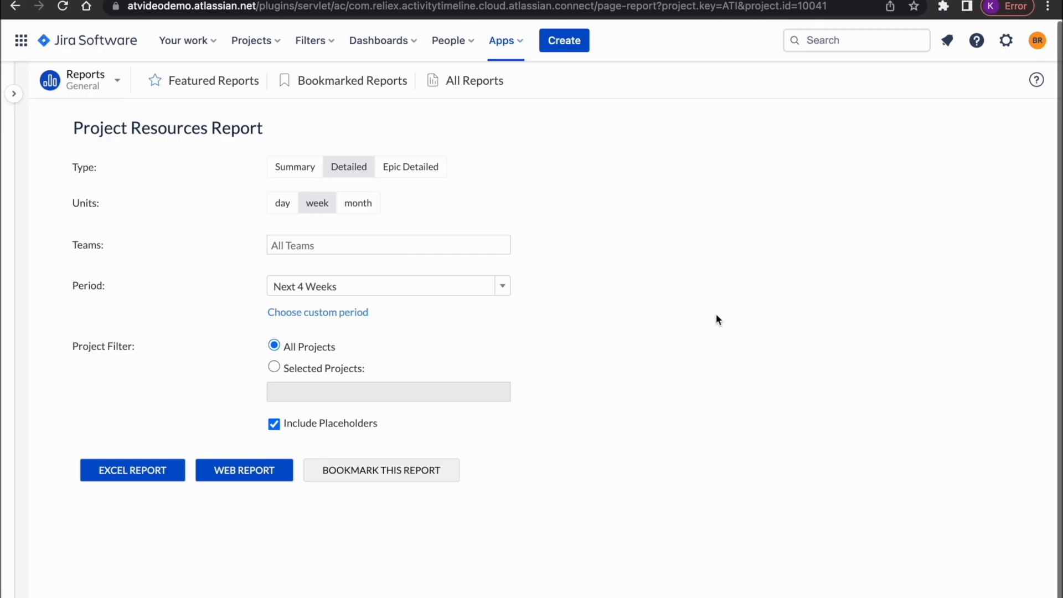
click(244, 470)
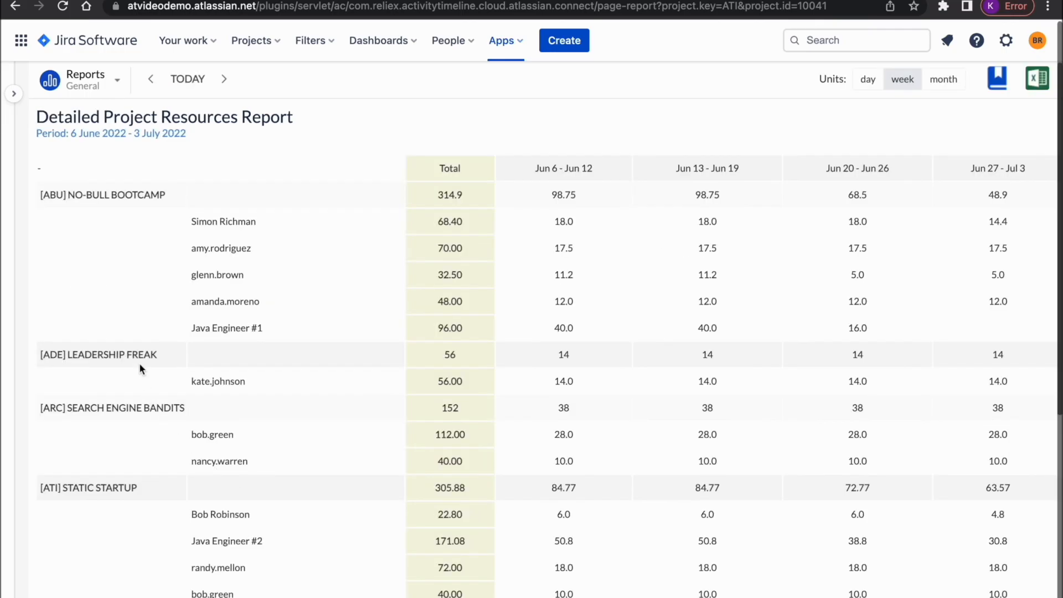
mouse_move(199, 215)
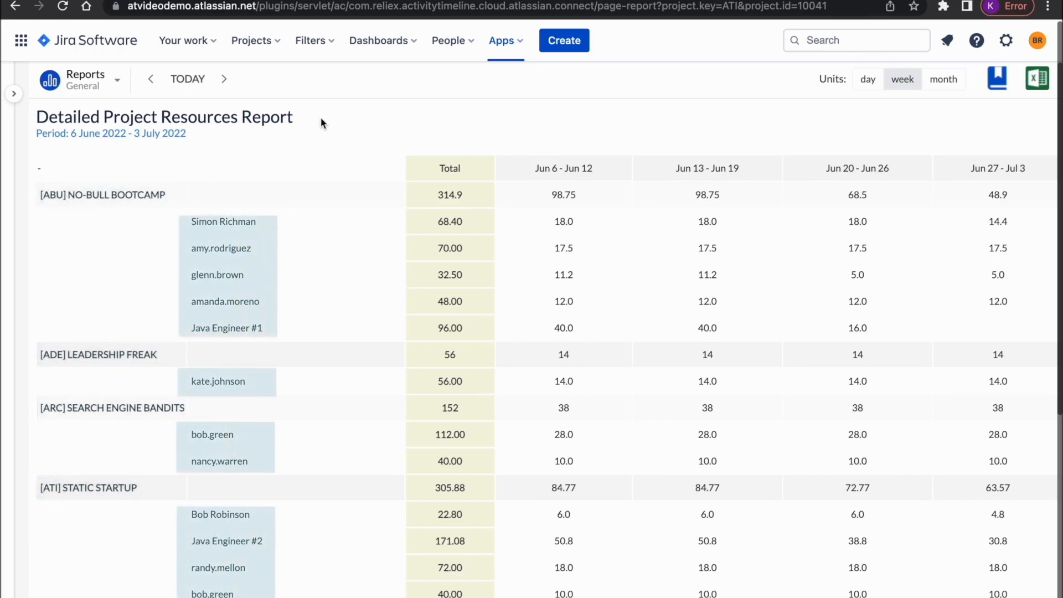
click(117, 79)
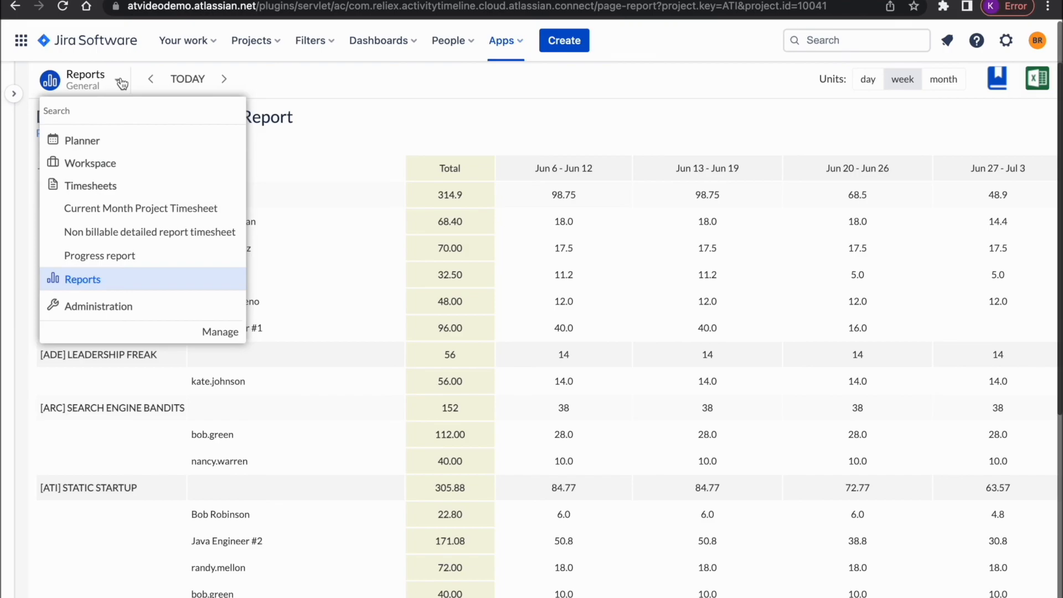
Step: Generate the Planned vs Actual web report for Issue type, Sample Team, April 2022
click(82, 279)
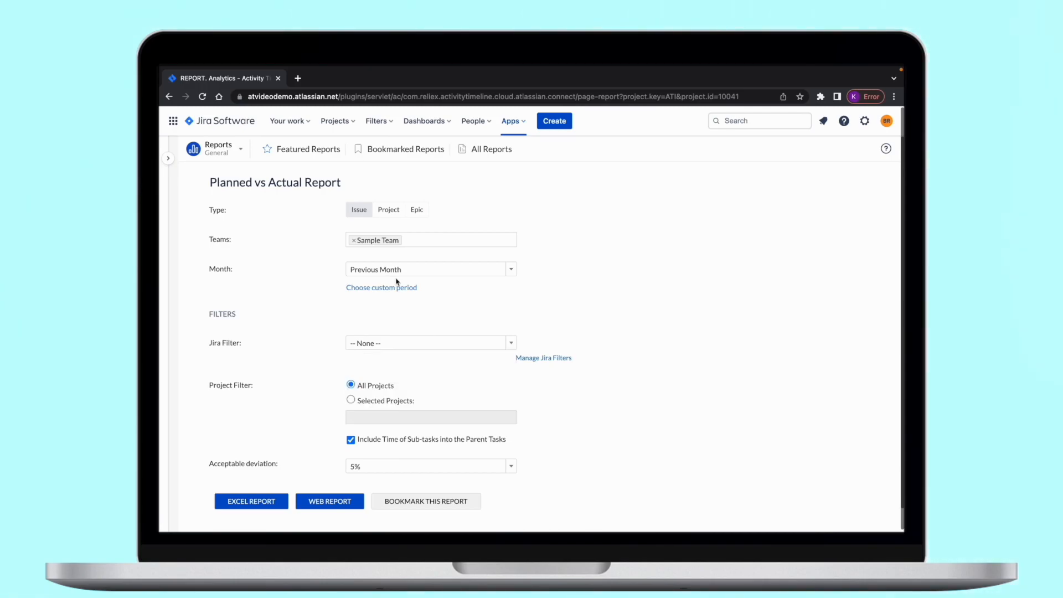
click(329, 501)
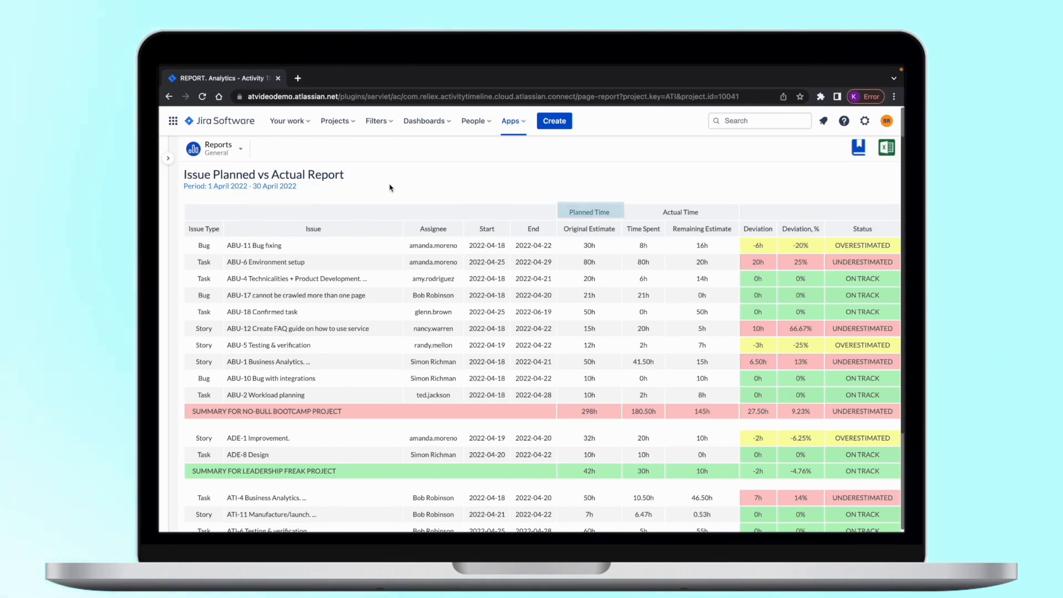
click(680, 212)
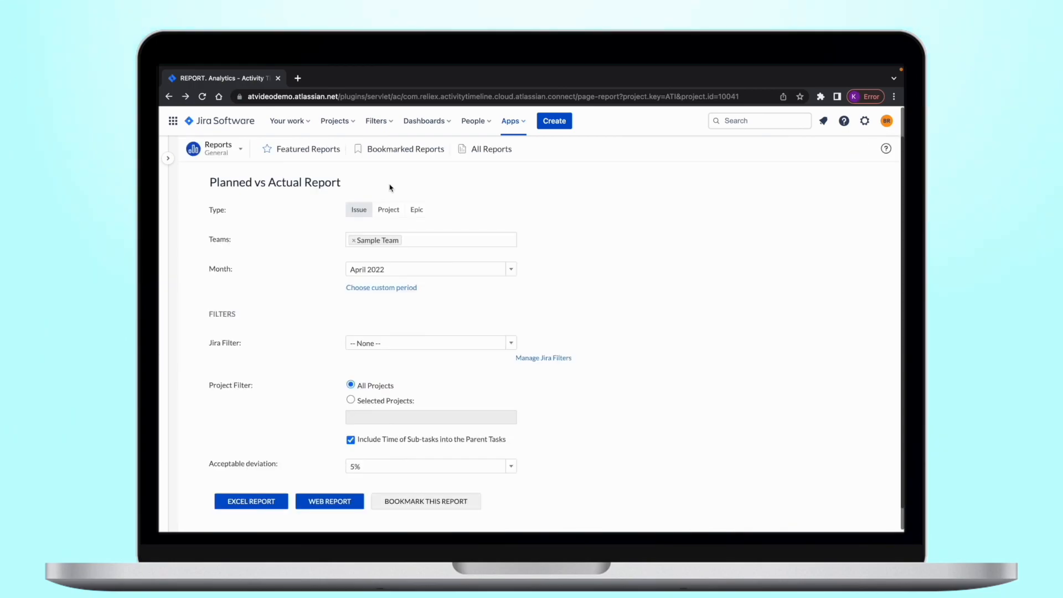
mouse_move(396, 160)
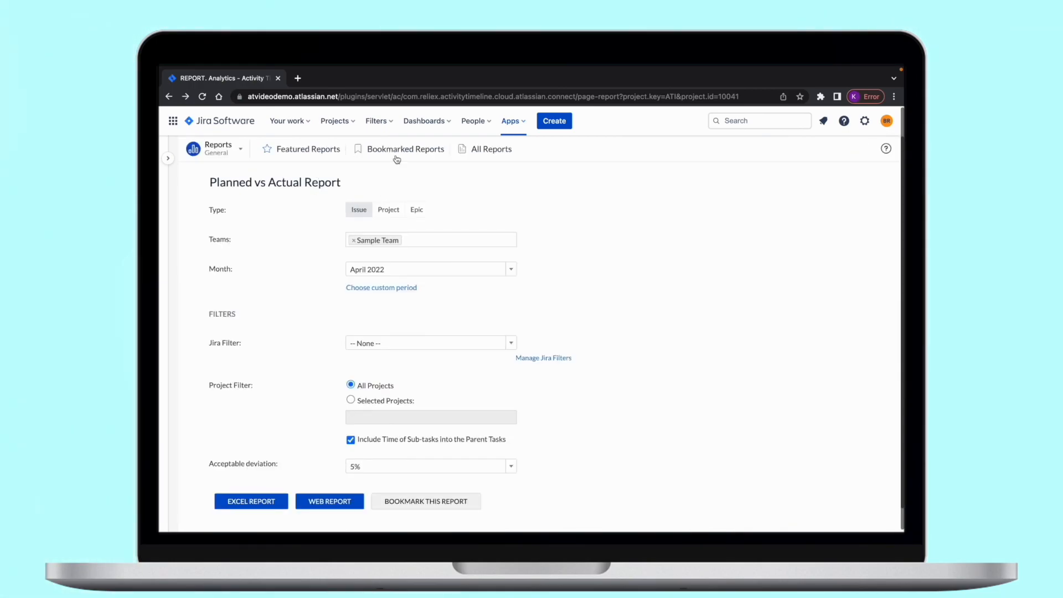
Step: Set the report type to Epic with ABU-19 'Create a new website', then open Featured reports
click(416, 210)
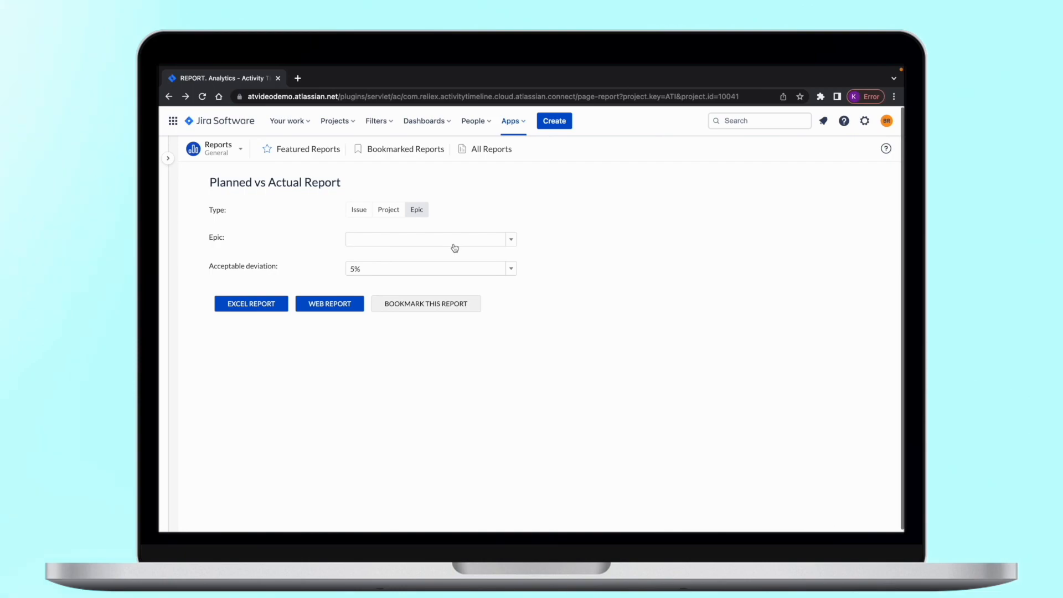
click(431, 239)
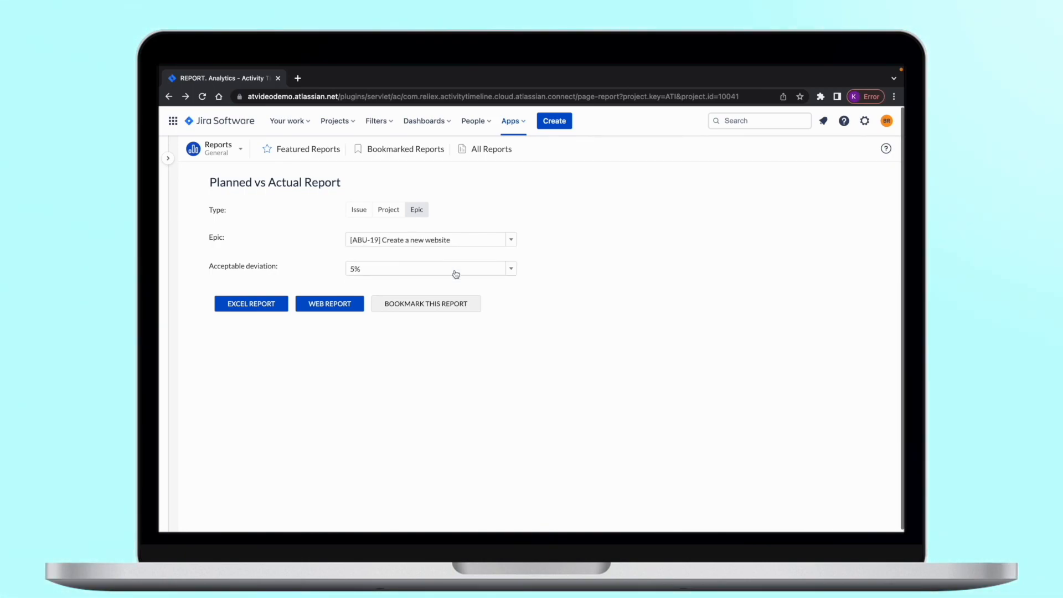
click(329, 303)
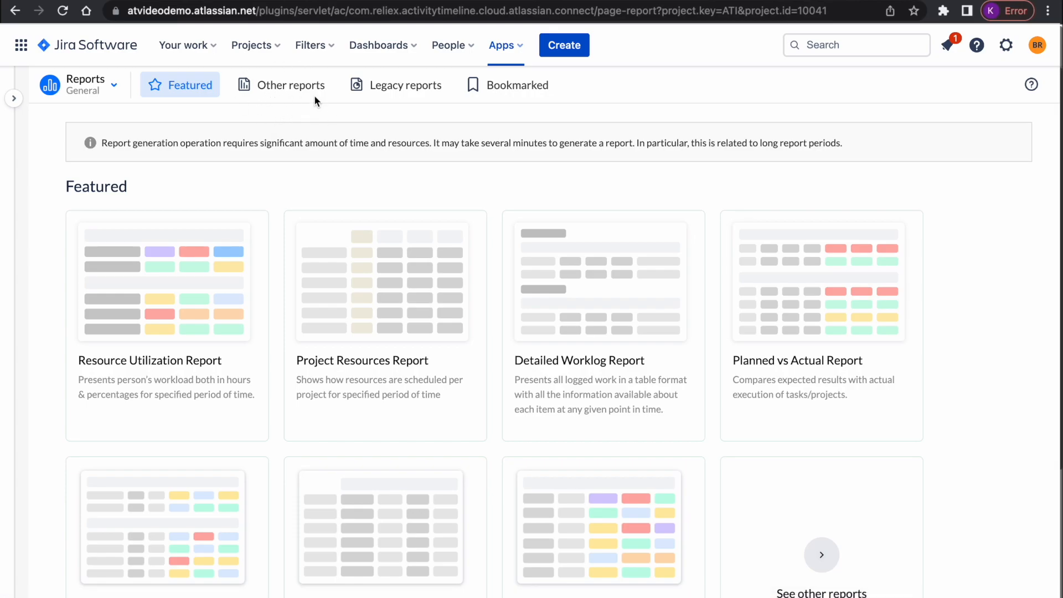
Step: Browse the Other reports catalogue, then return to Sample Team's Resource Planning planner
click(290, 85)
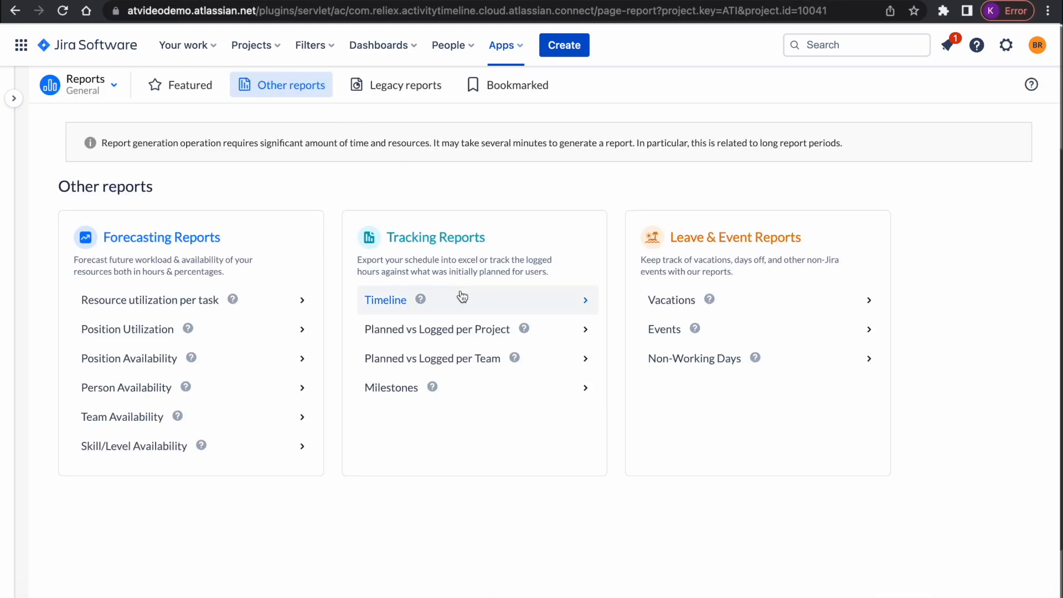
click(385, 300)
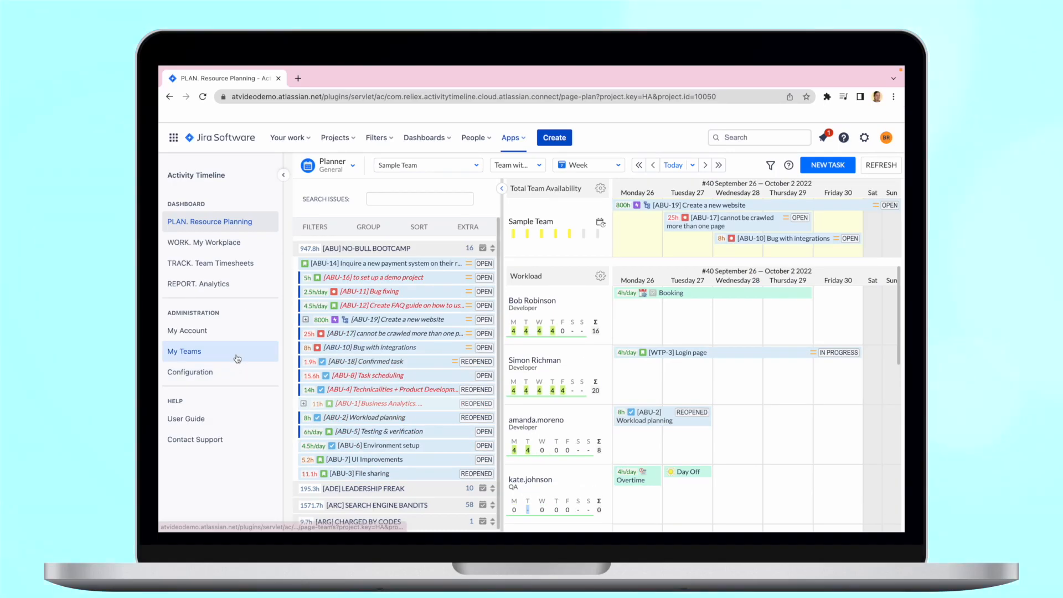
click(184, 351)
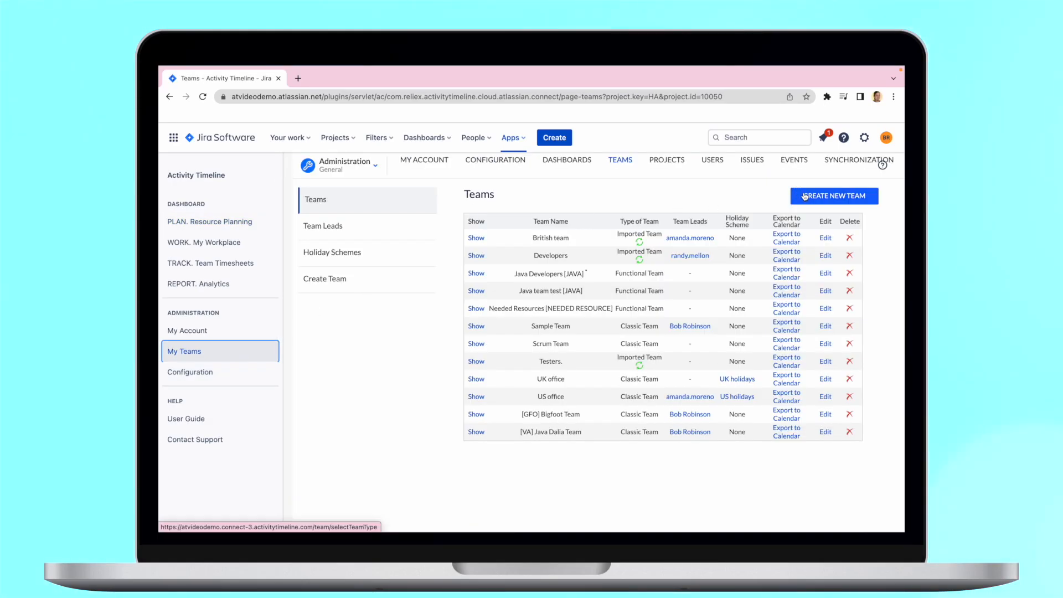
click(834, 196)
text(Tea)
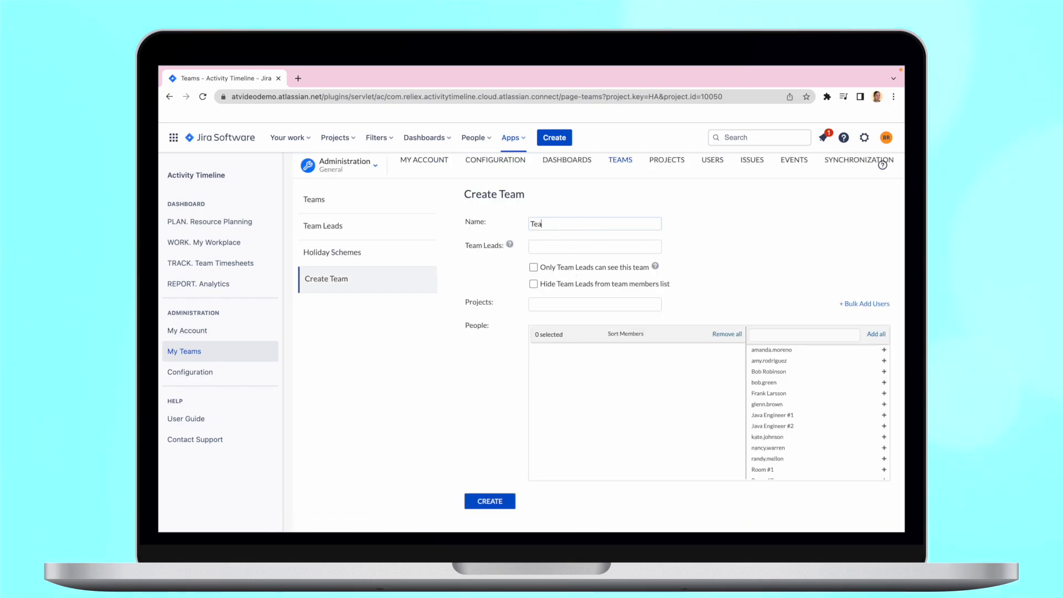
click(594, 304)
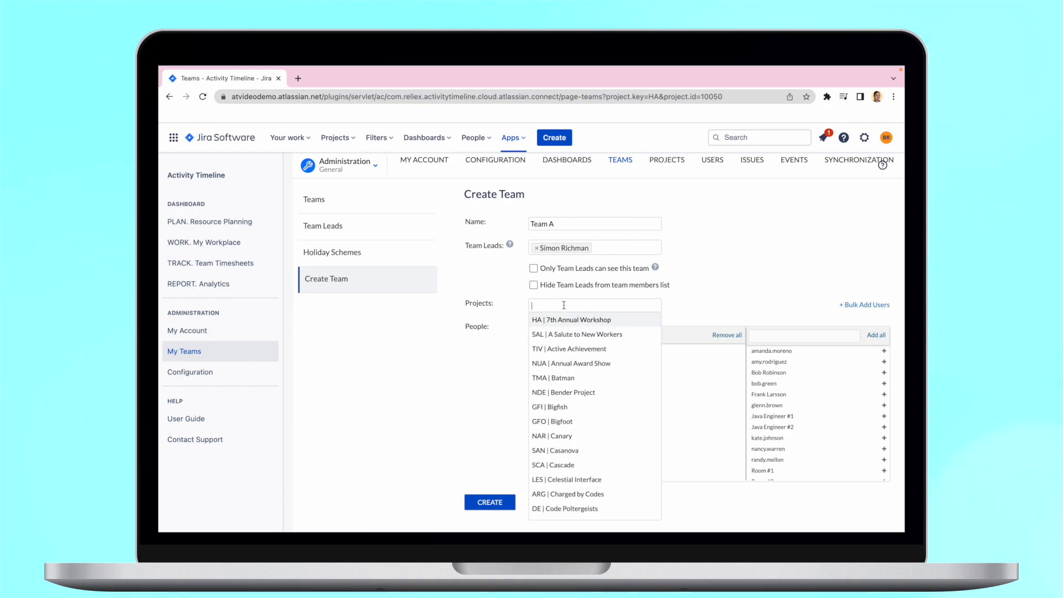
click(568, 348)
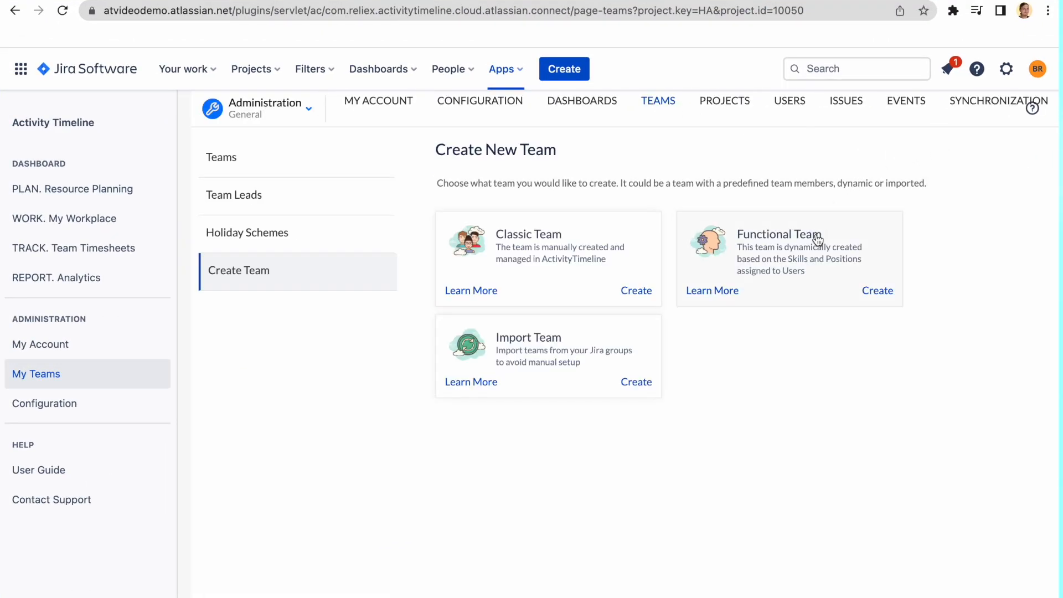
Step: Create functional team 'Testers' matching AUTOMATION and MANUAL skills
click(878, 290)
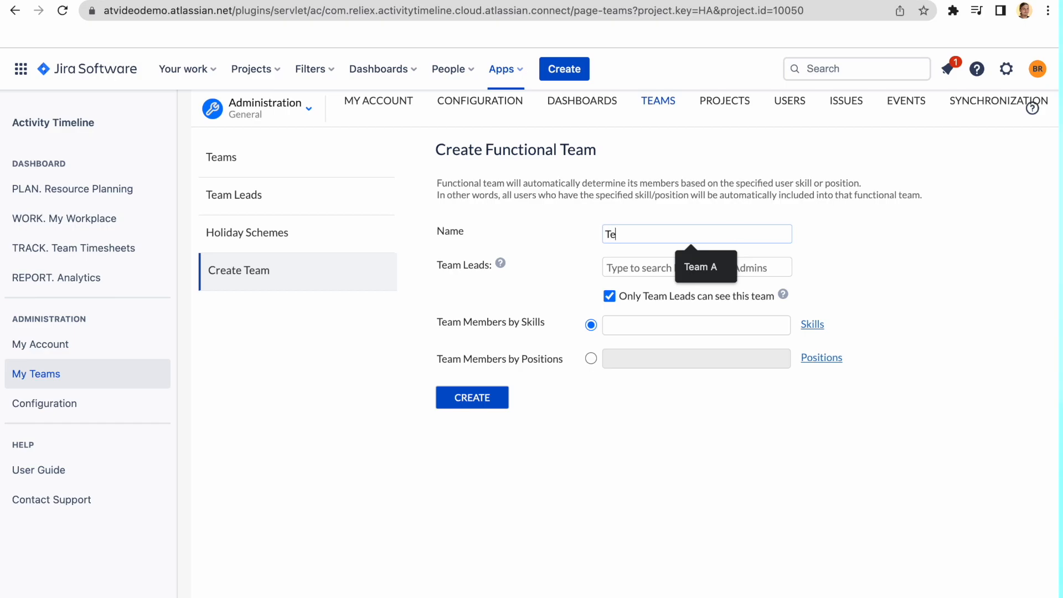
text(sters)
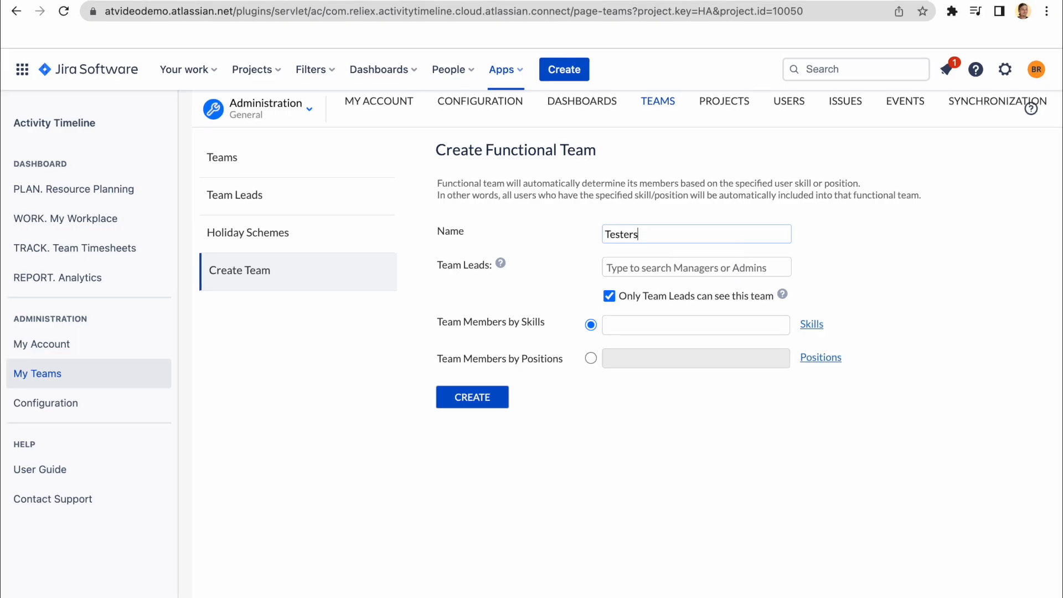
click(695, 324)
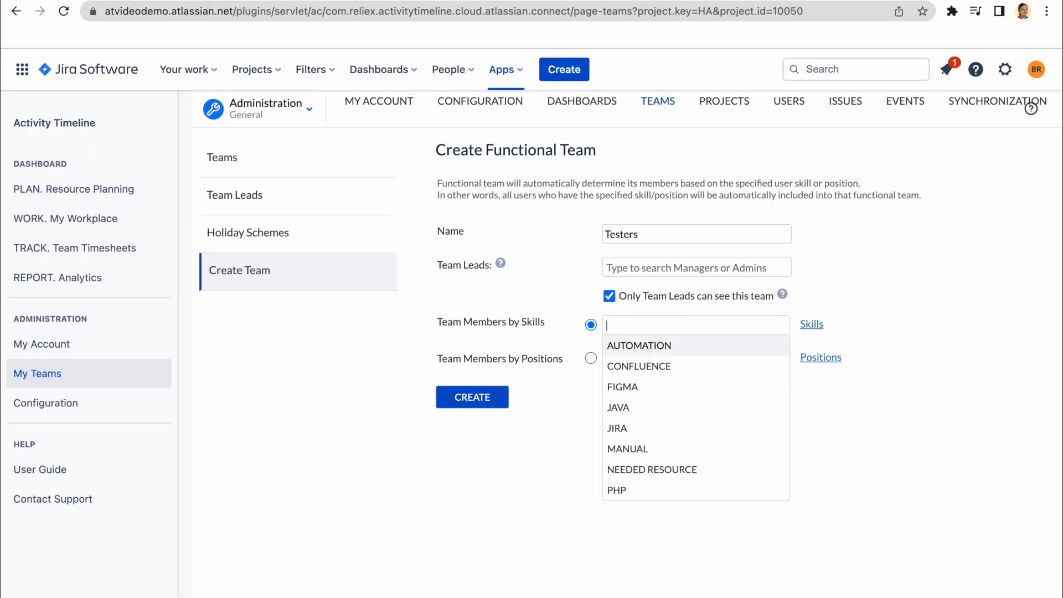
click(638, 345)
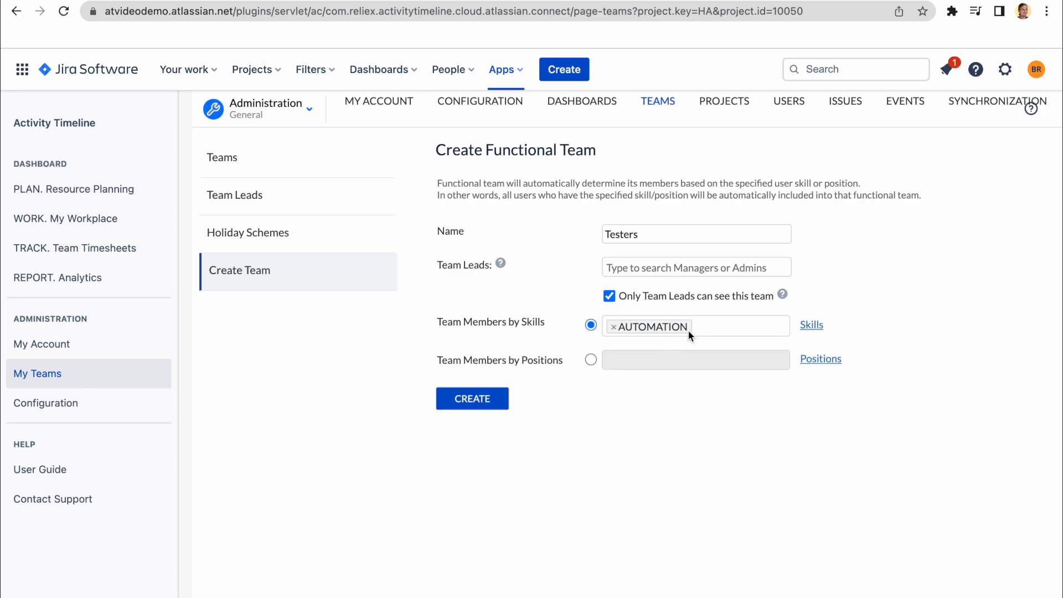
text(manuu)
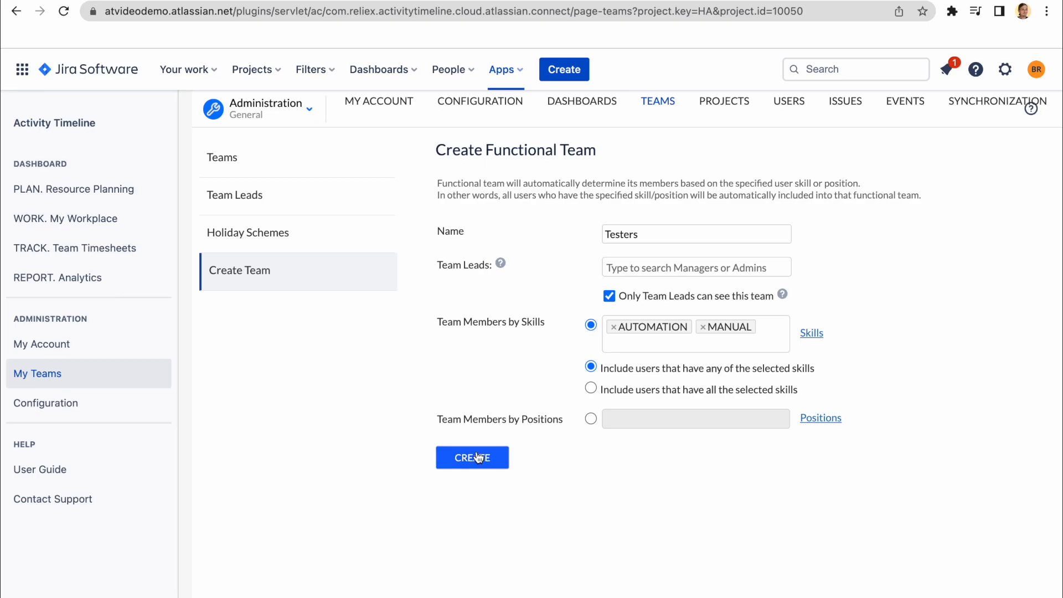
click(472, 457)
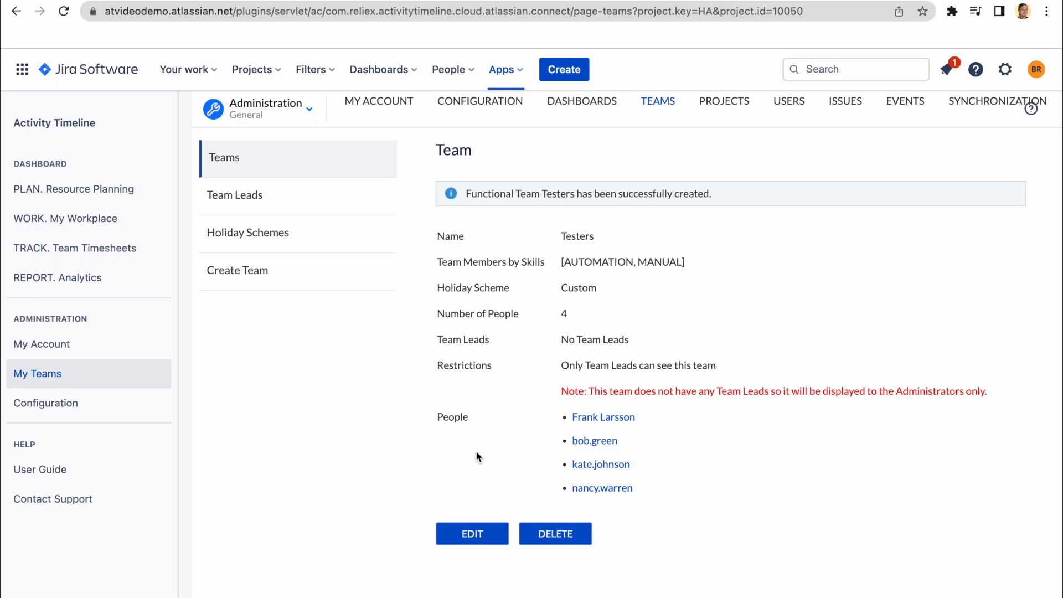
Step: Open the Resource Planning team dropdown showing Team A and Testers [AUTOMATION, MANUAL]
click(73, 188)
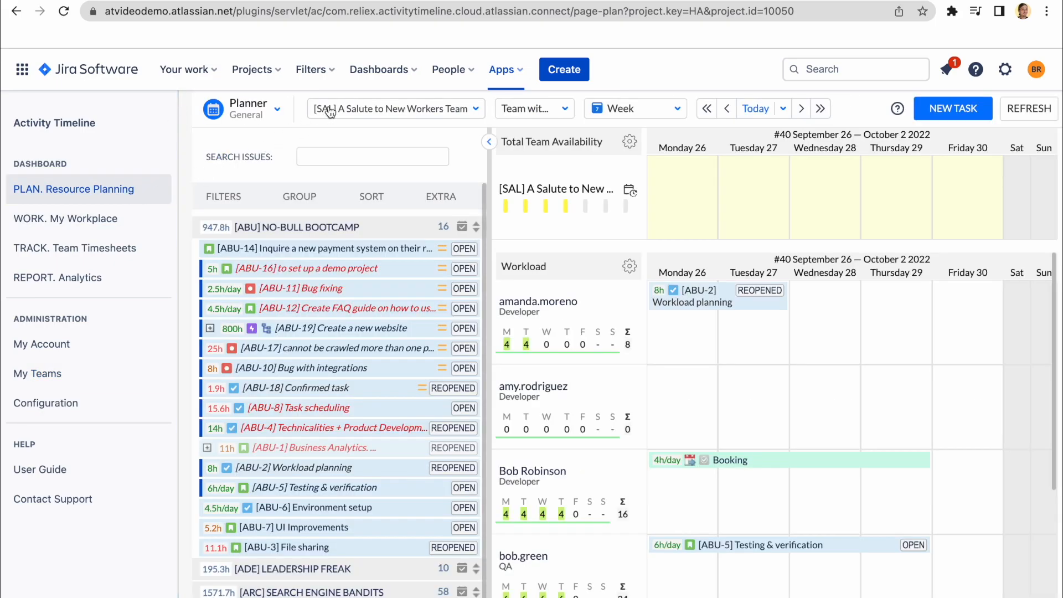
click(534, 109)
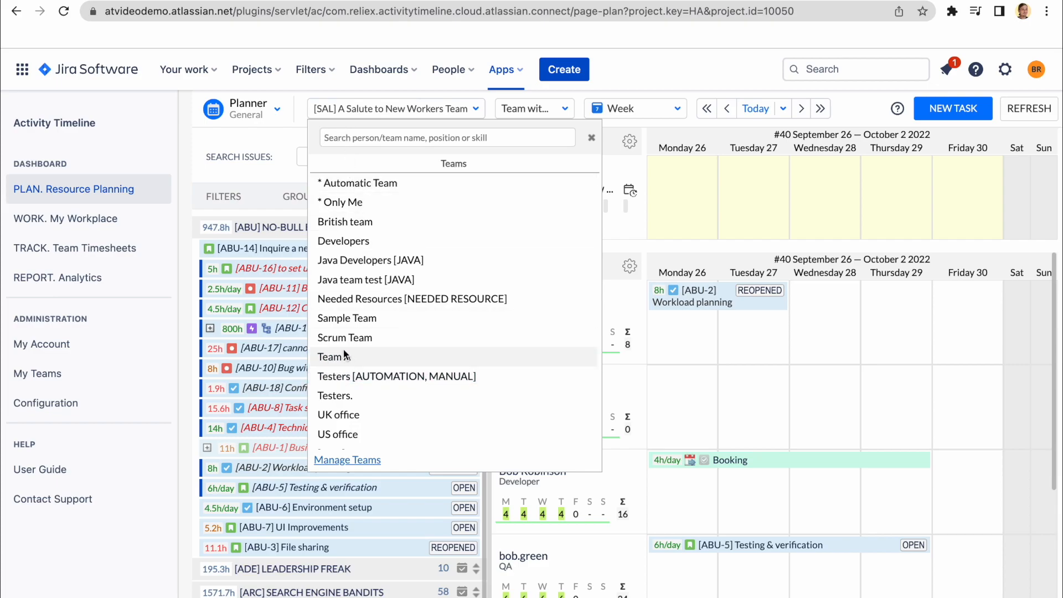
mouse_move(368, 381)
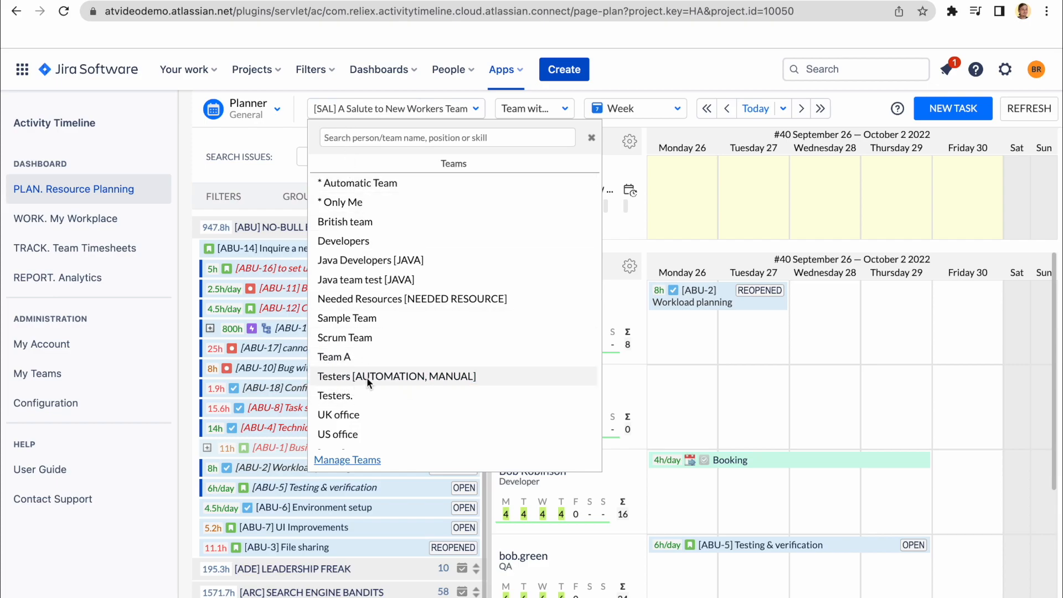